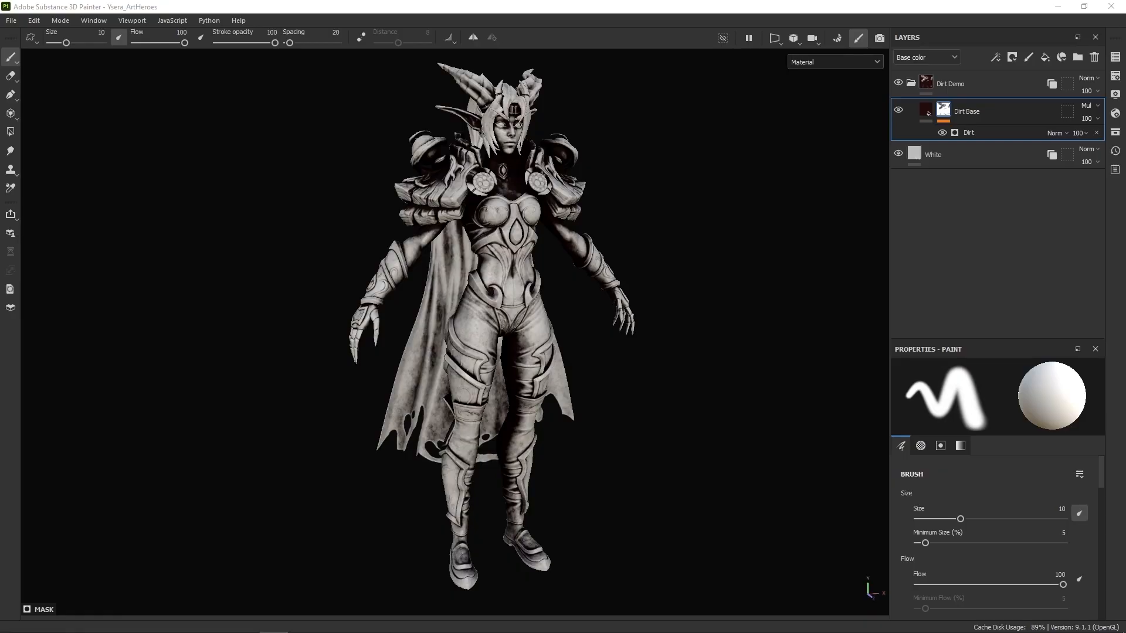
mouse_move(971, 229)
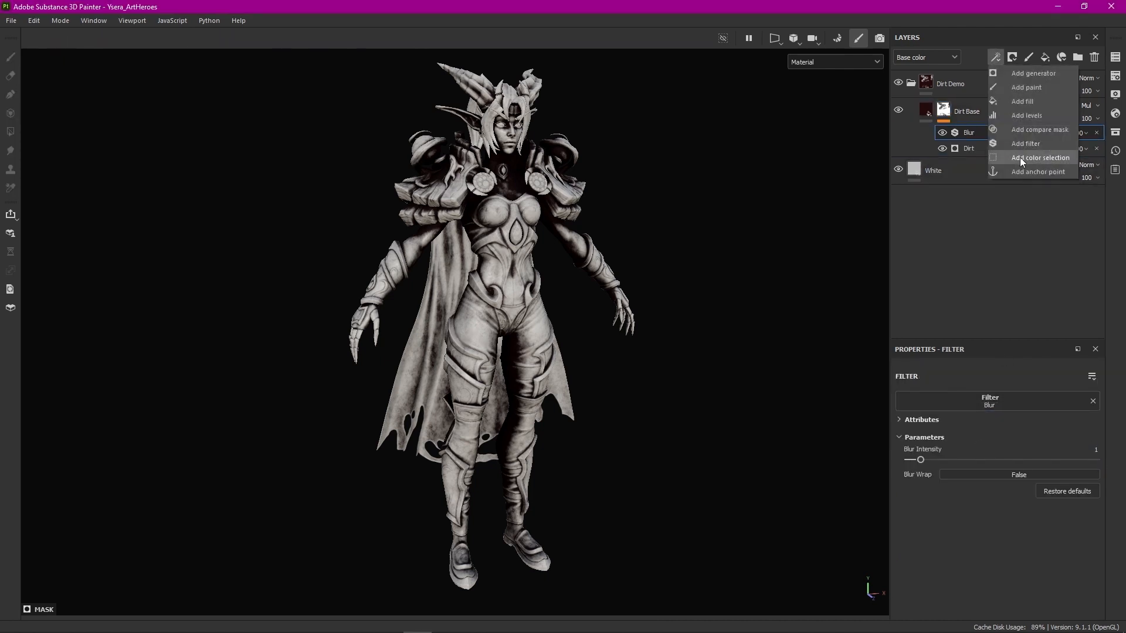
Step: Anchor the Dirt Base mask and apply a Histogram Scan filter to it
click(1026, 143)
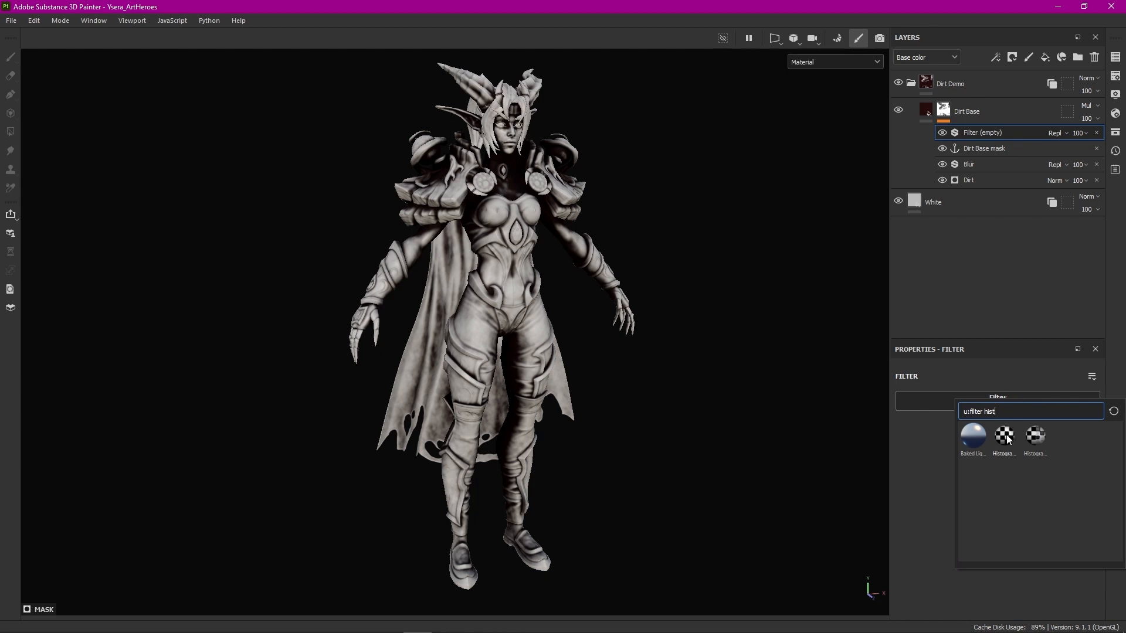
double_click(1004, 435)
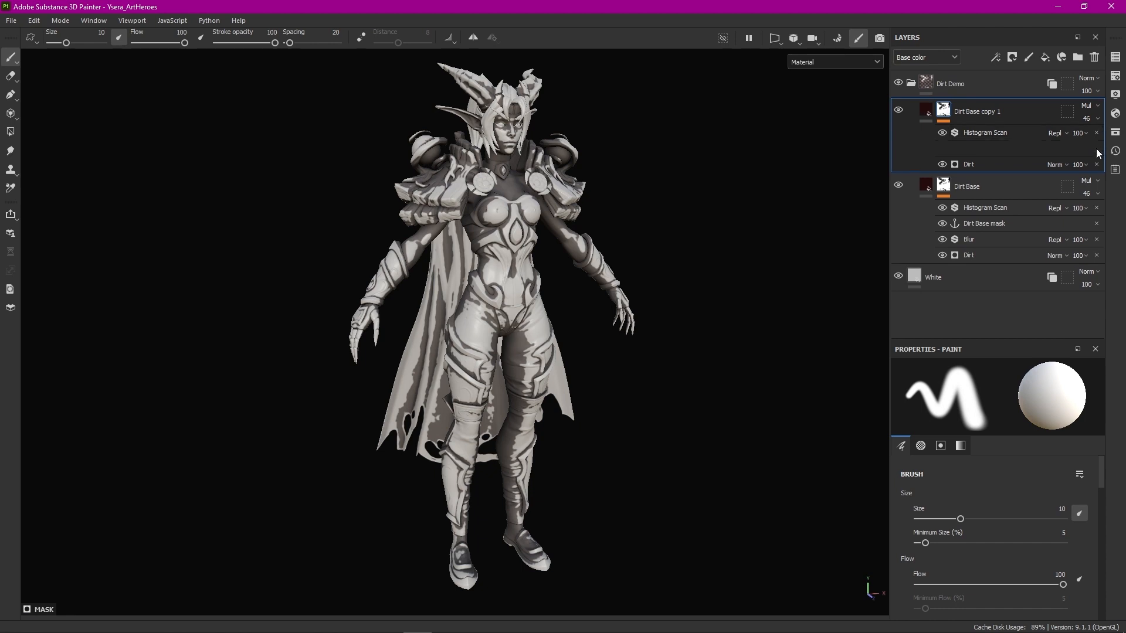
Step: Add a fill to the Dirt Base copy mask, then tune Histogram Scan and Dirt grunge amount
click(995, 57)
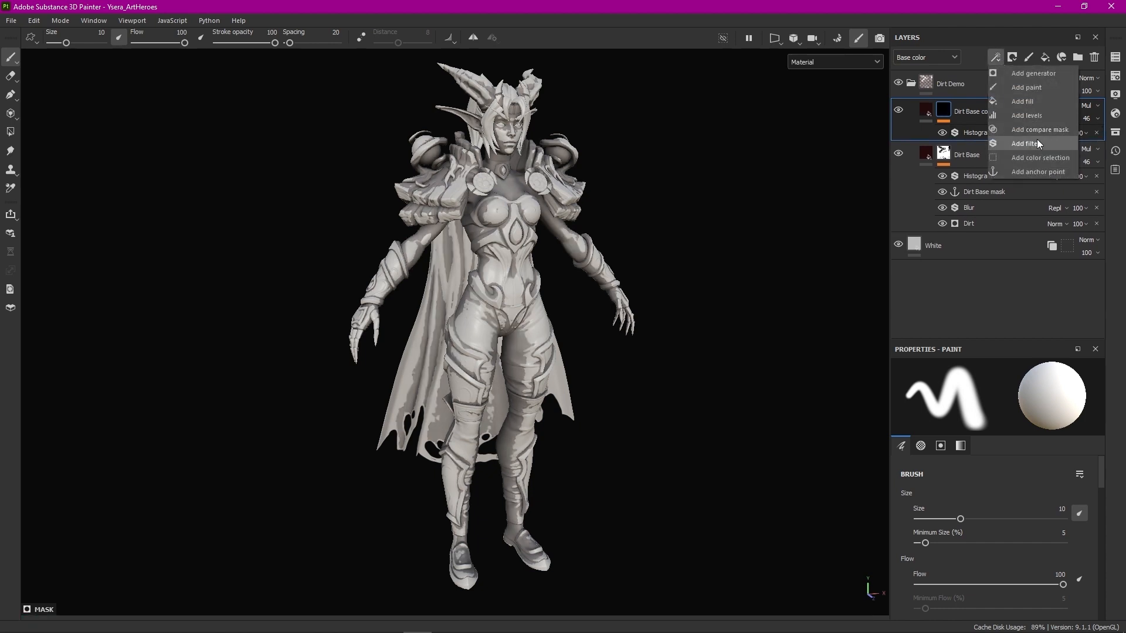
click(1023, 102)
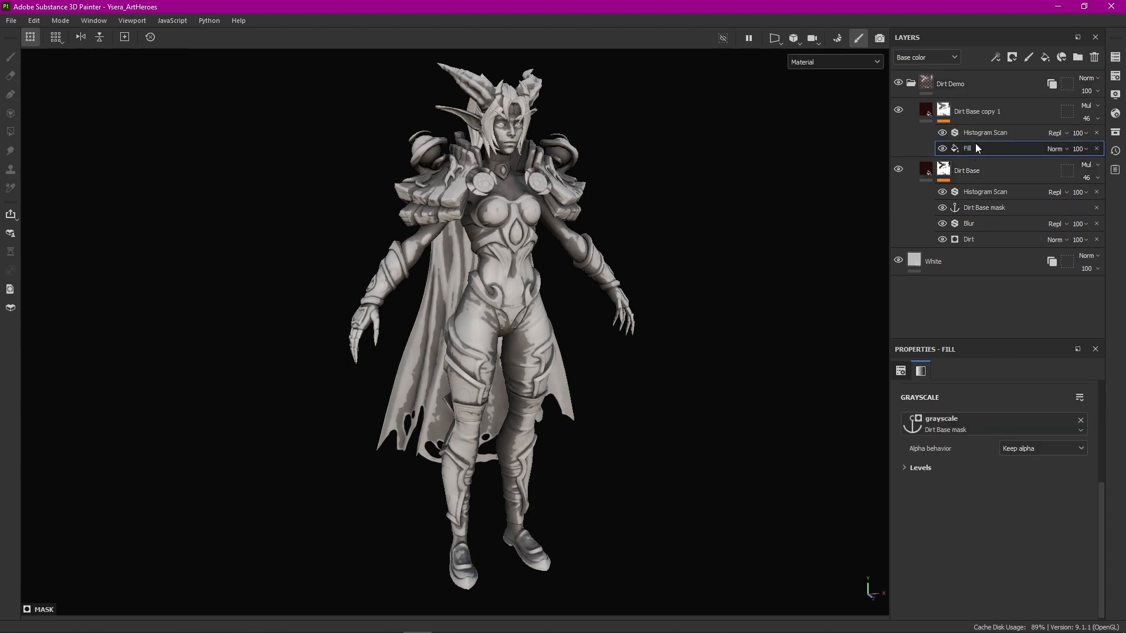
click(985, 134)
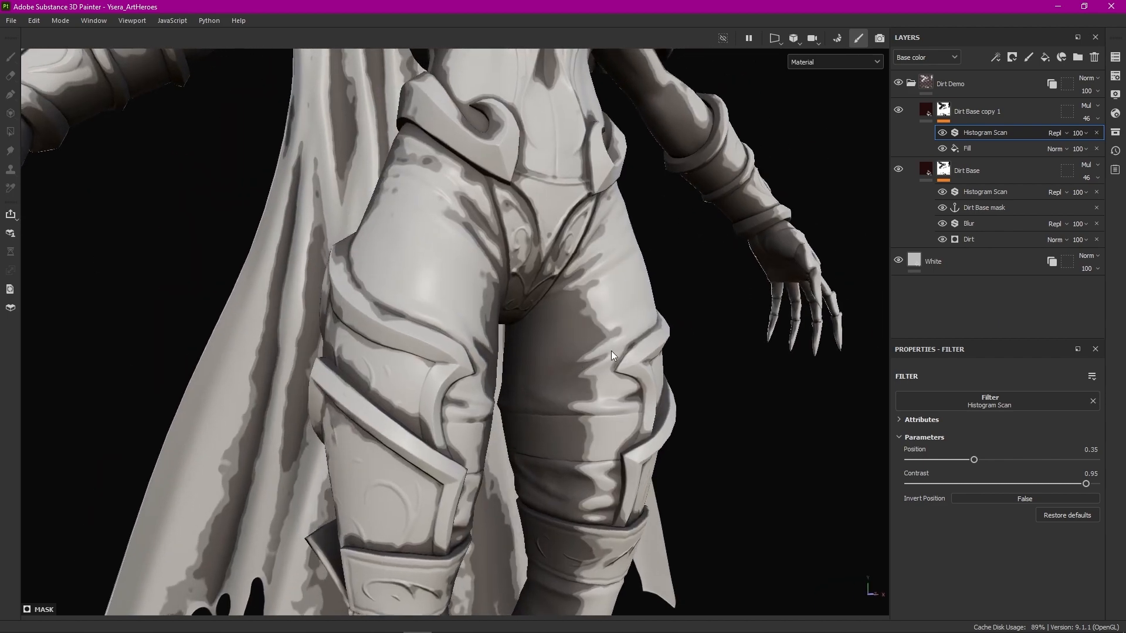
click(969, 239)
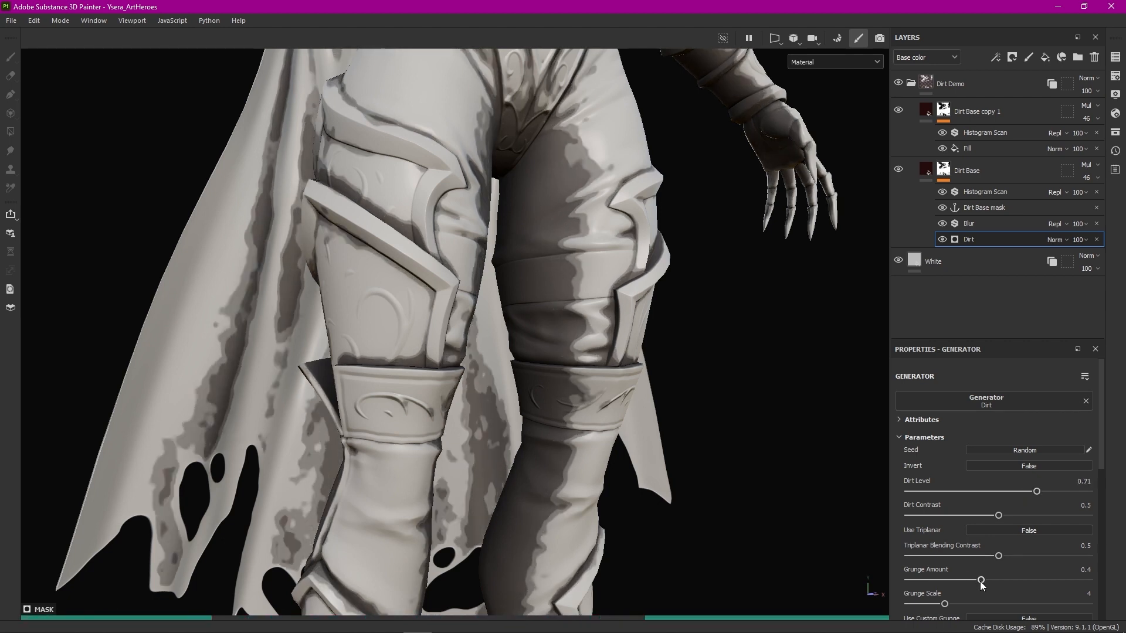
click(970, 223)
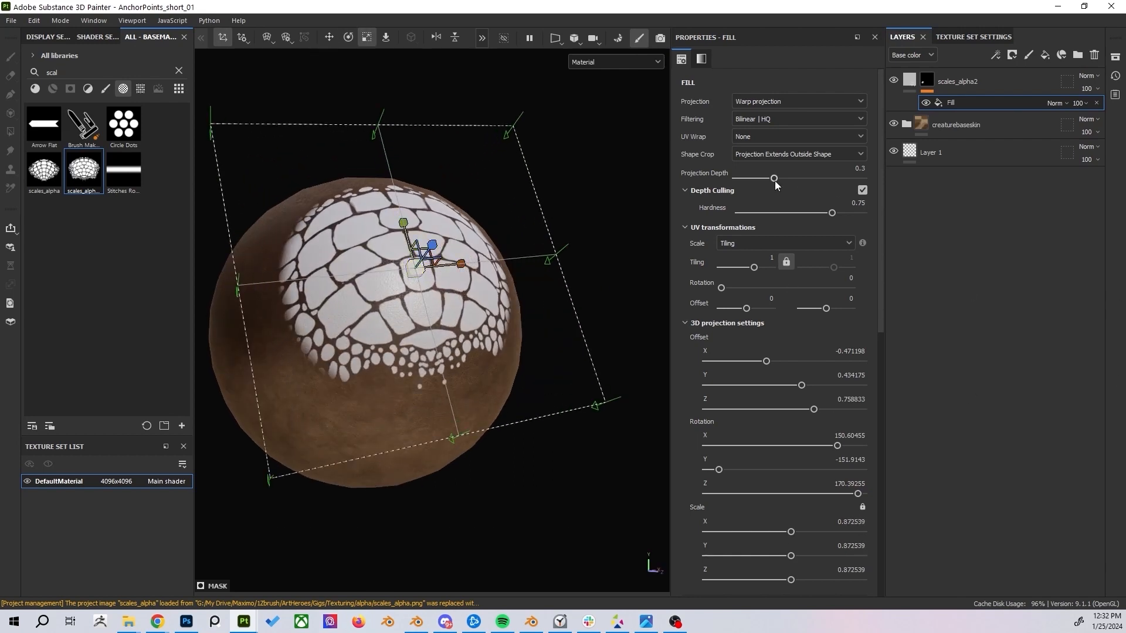
Step: Add an anchor point to the scales fill effect and hide the scales_alpha2 layer
right_click(951, 103)
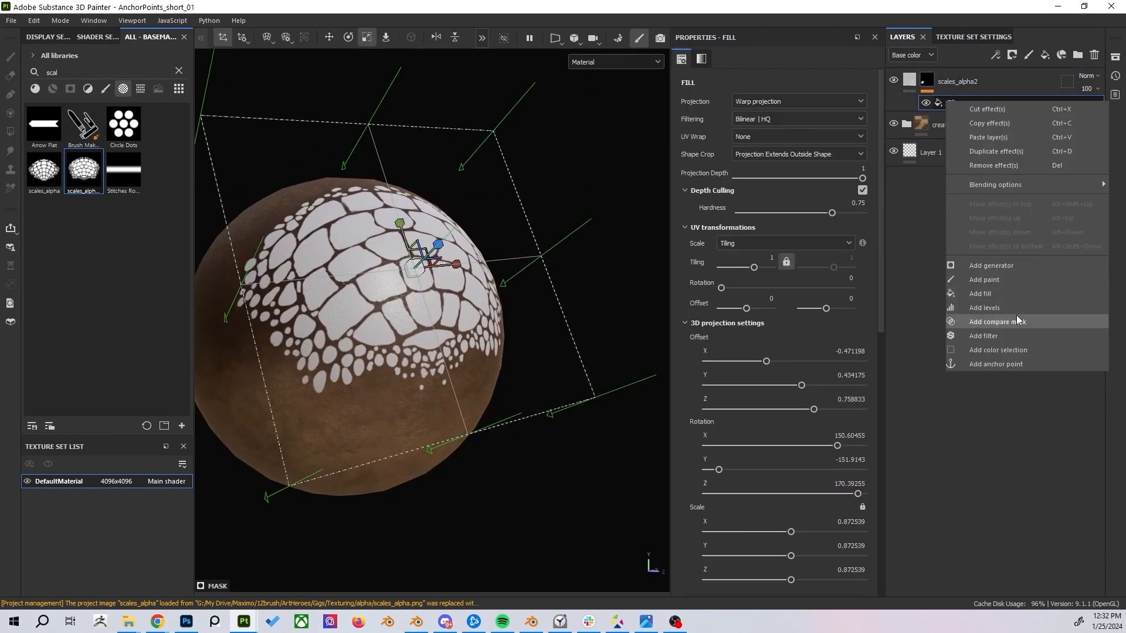
click(996, 364)
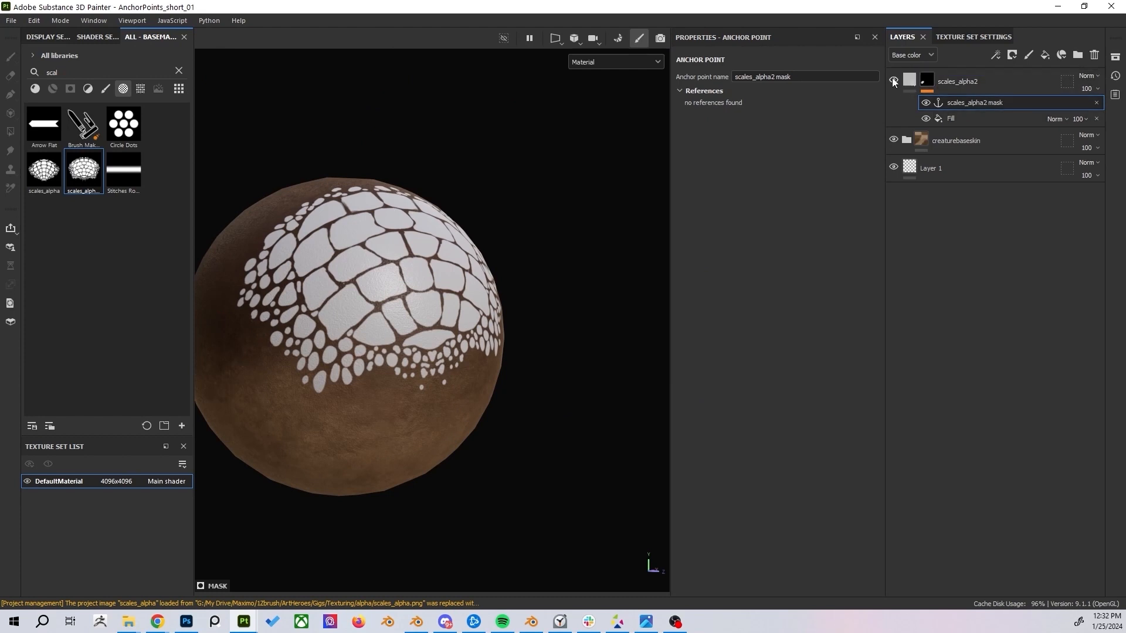
click(894, 81)
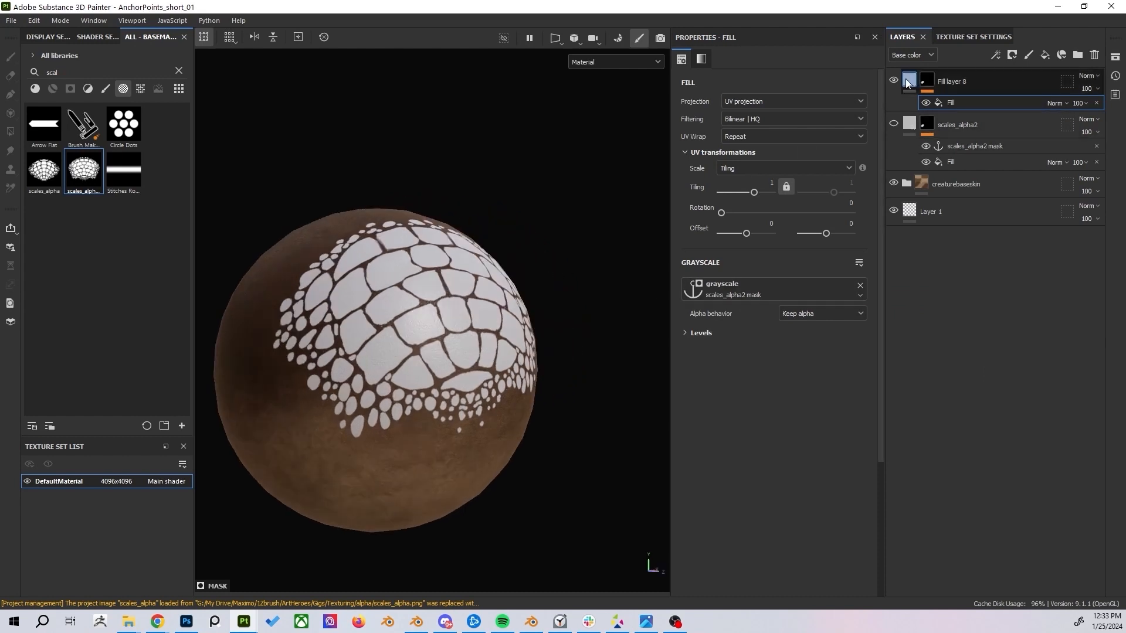
Step: Change Fill layer 8's height blending and add a Blur filter to its mask
click(701, 59)
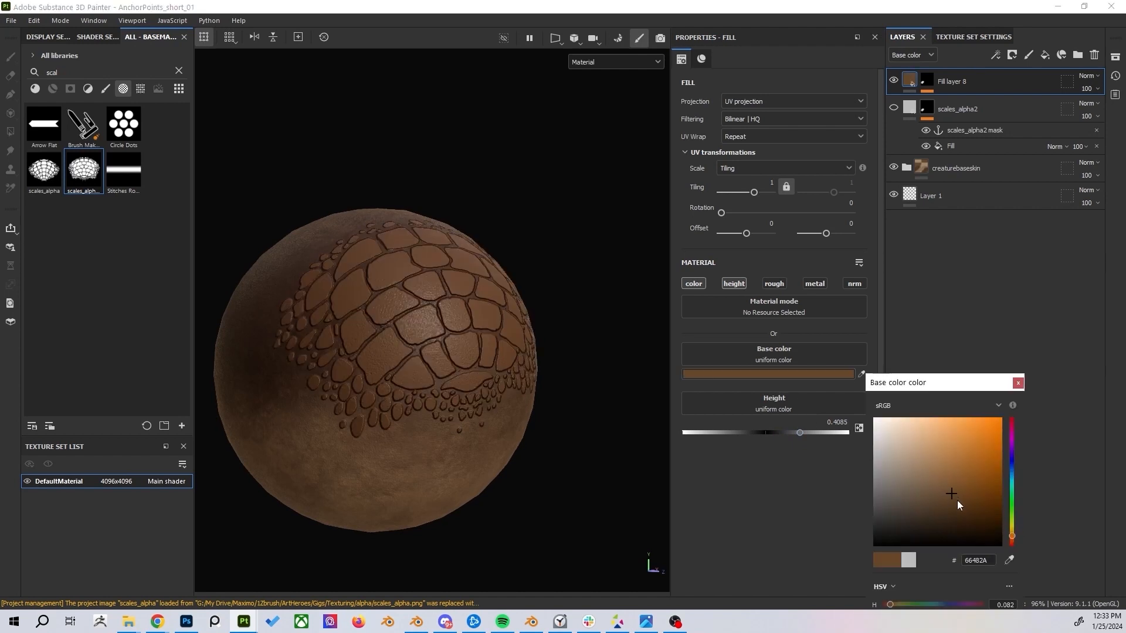
click(912, 55)
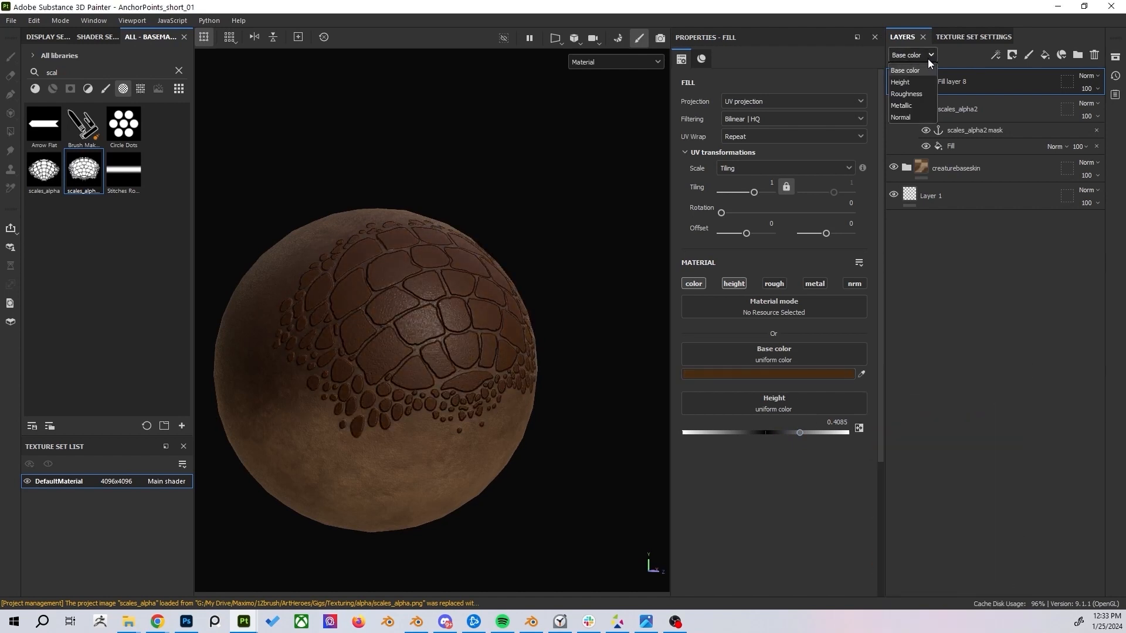
click(901, 82)
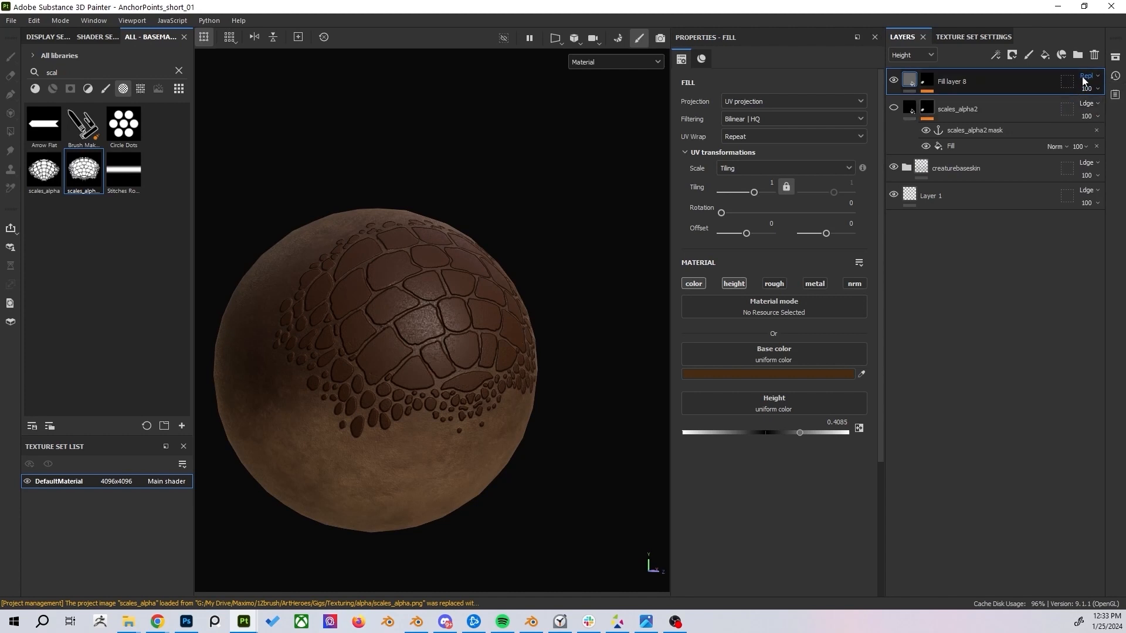
click(912, 54)
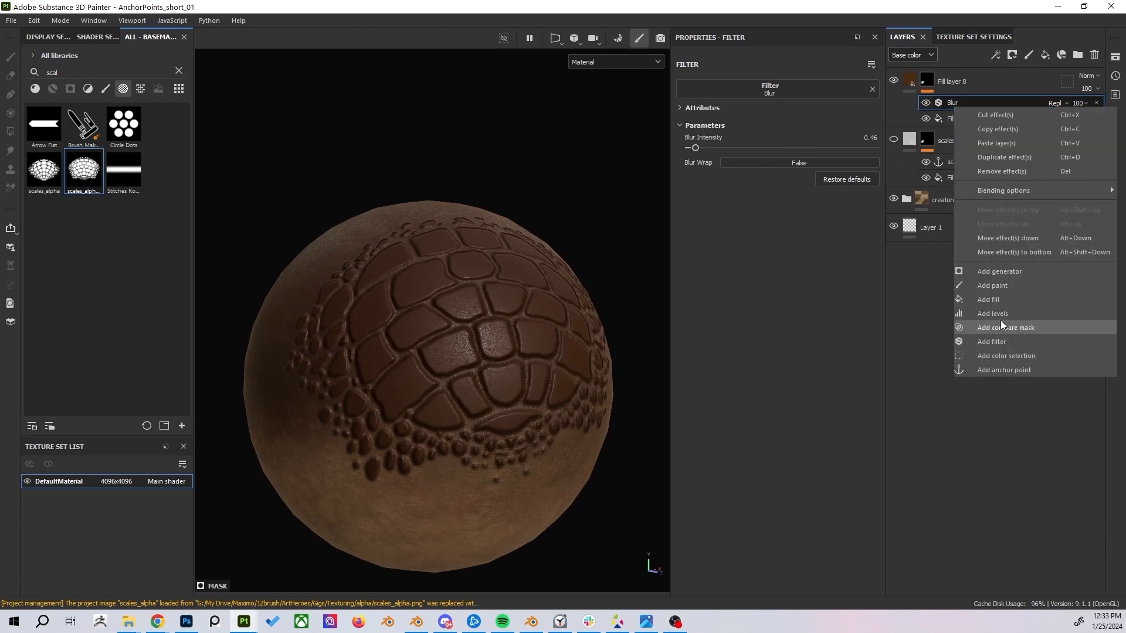
click(992, 341)
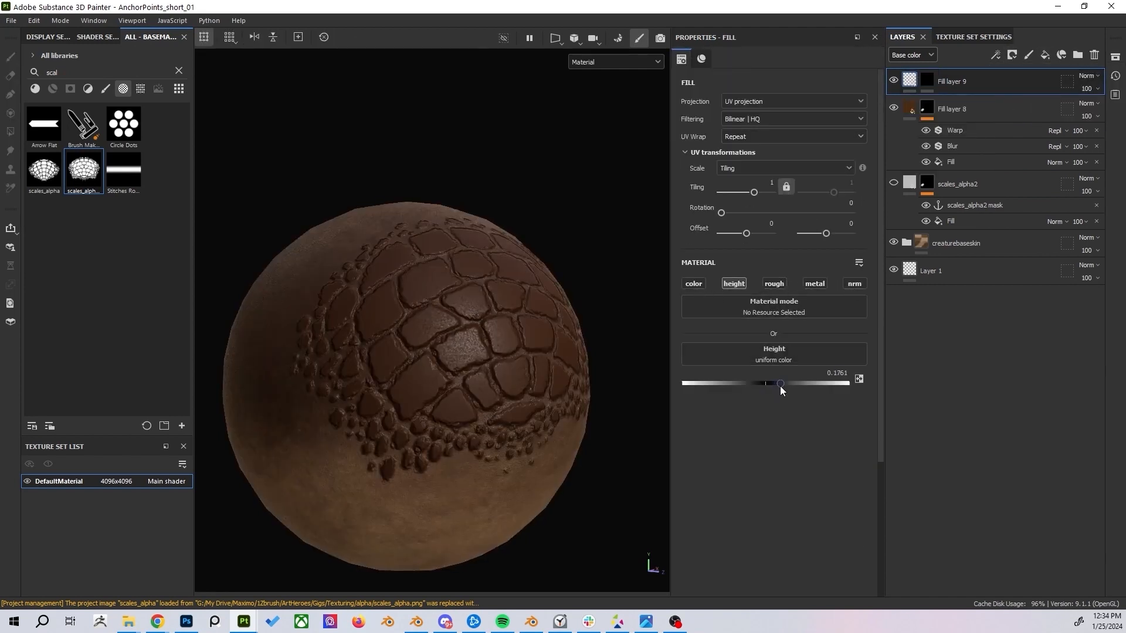
Step: Hand-paint Fill layer 9's mask over the scales and change its base colour
right_click(948, 81)
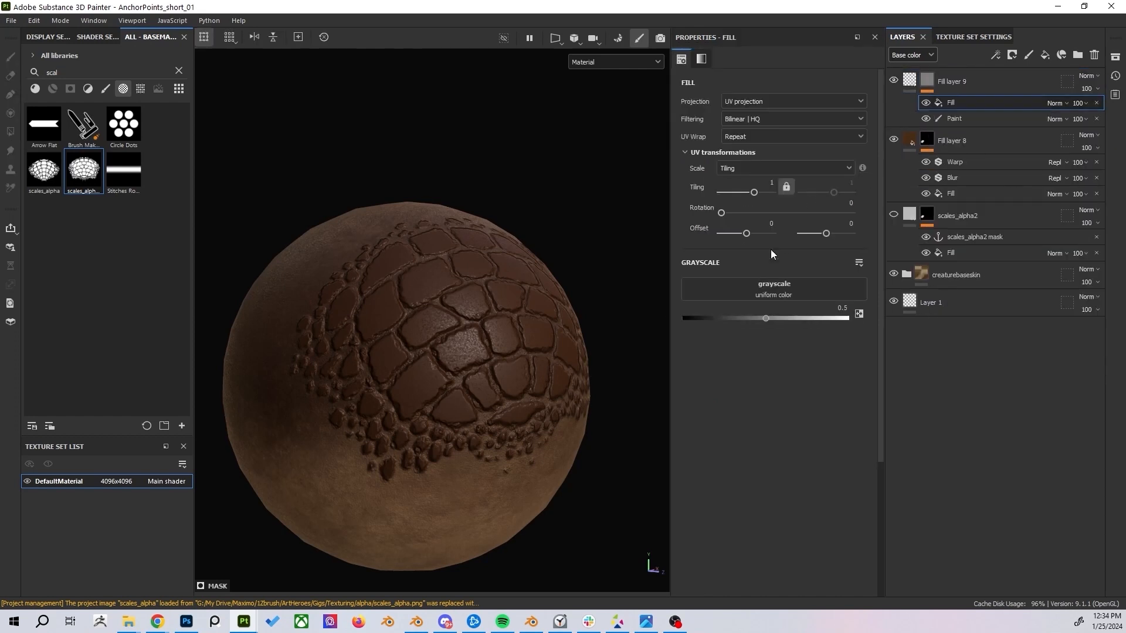
click(956, 102)
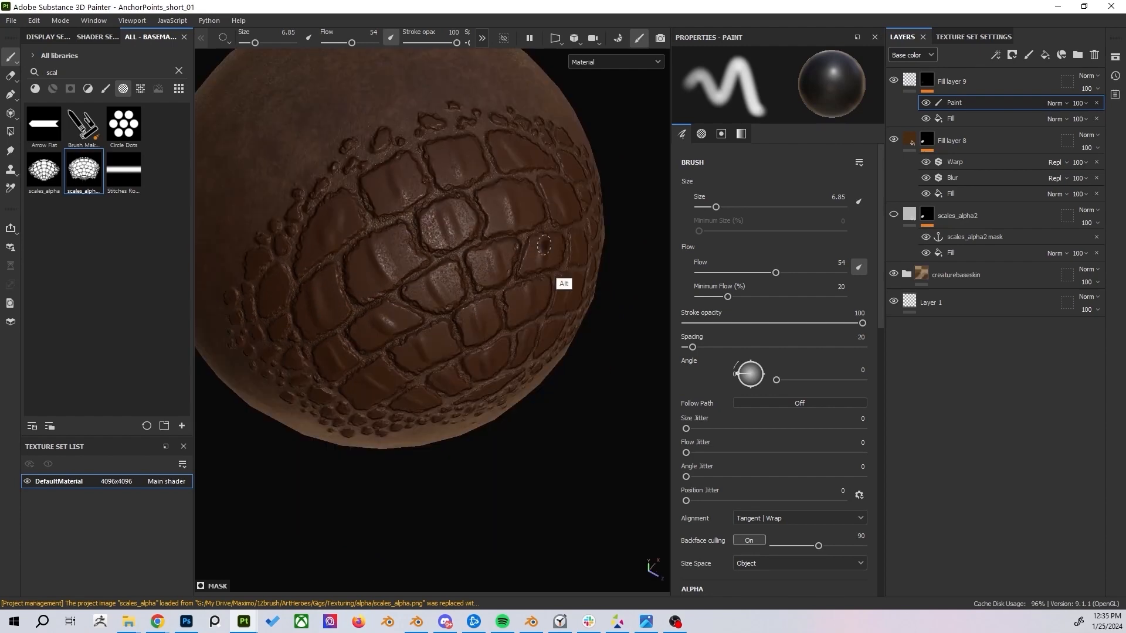
click(1056, 102)
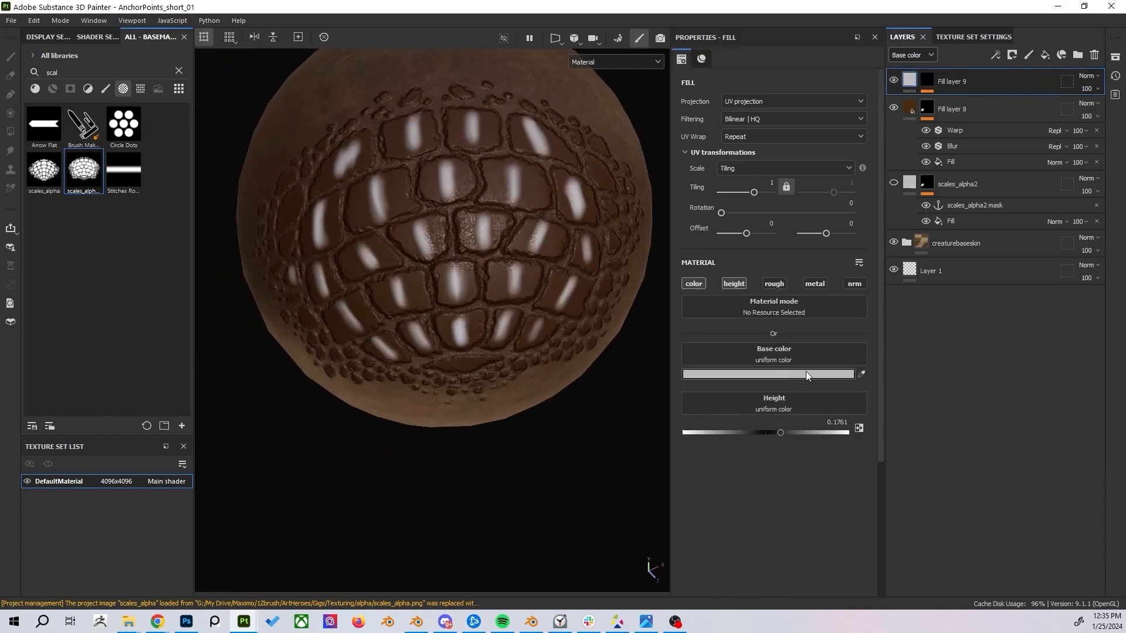
click(768, 374)
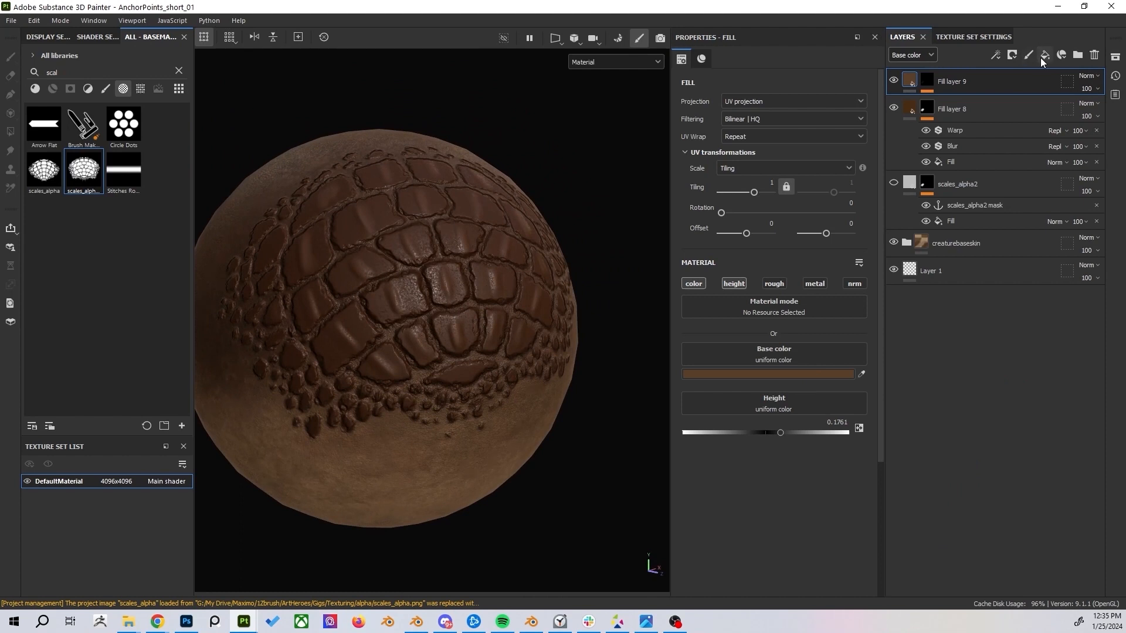
Step: Create Fill layer 10 with a black mask sourced from the scales_alpha2 anchor
click(1011, 54)
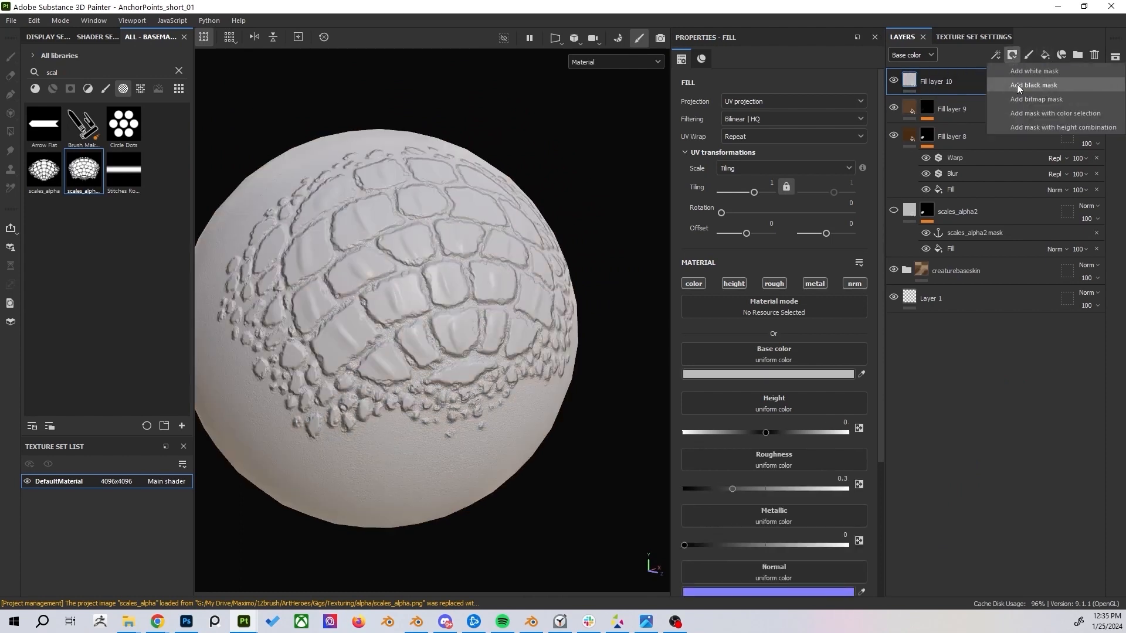
click(1032, 84)
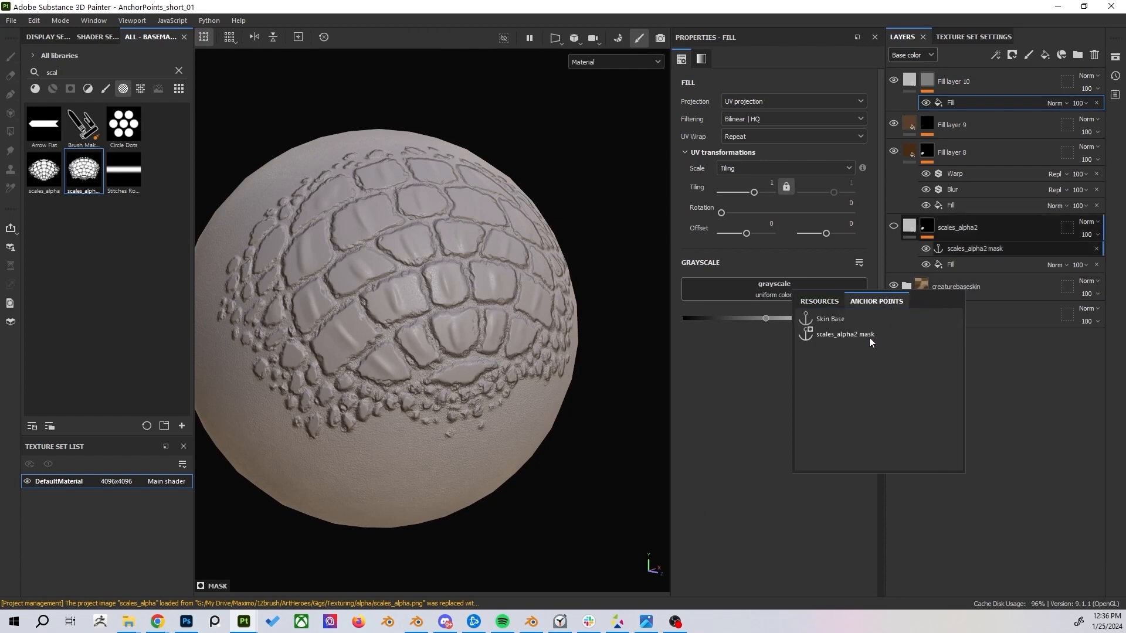
click(843, 333)
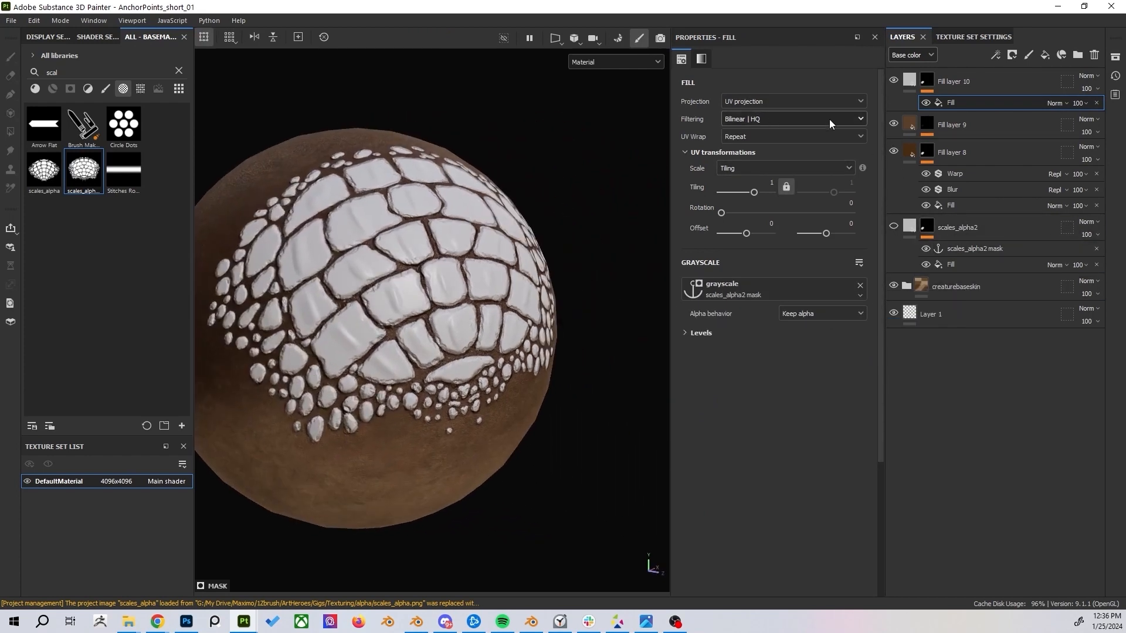
Step: Multiply Grunge Concrete Moss Small into the mask and set a brown base colour
click(858, 285)
text(grunge)
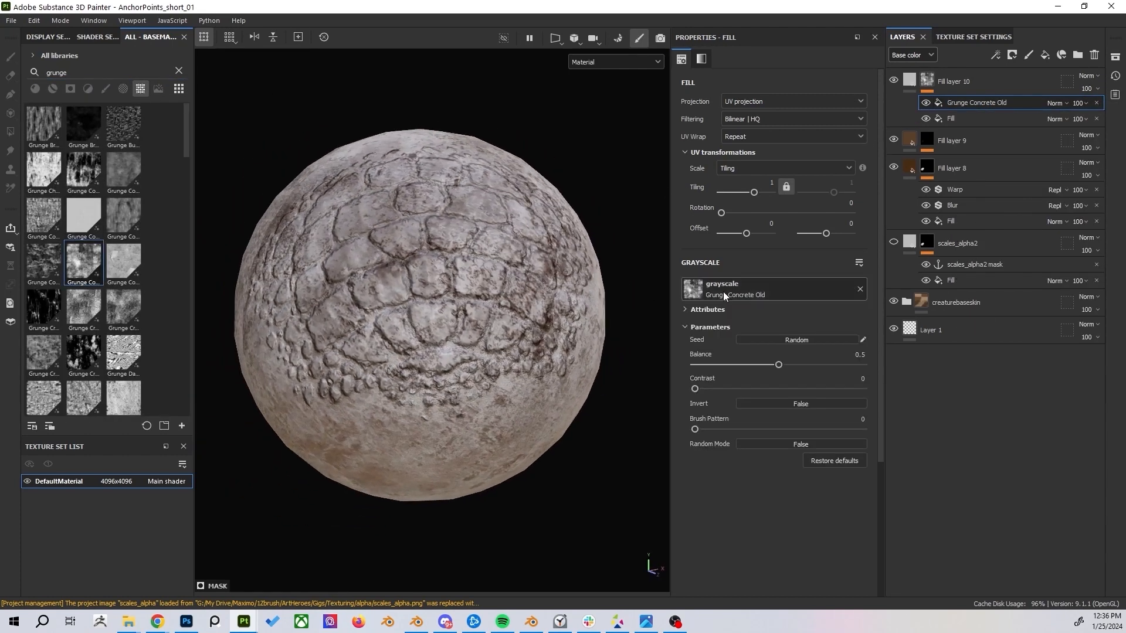
double_click(124, 309)
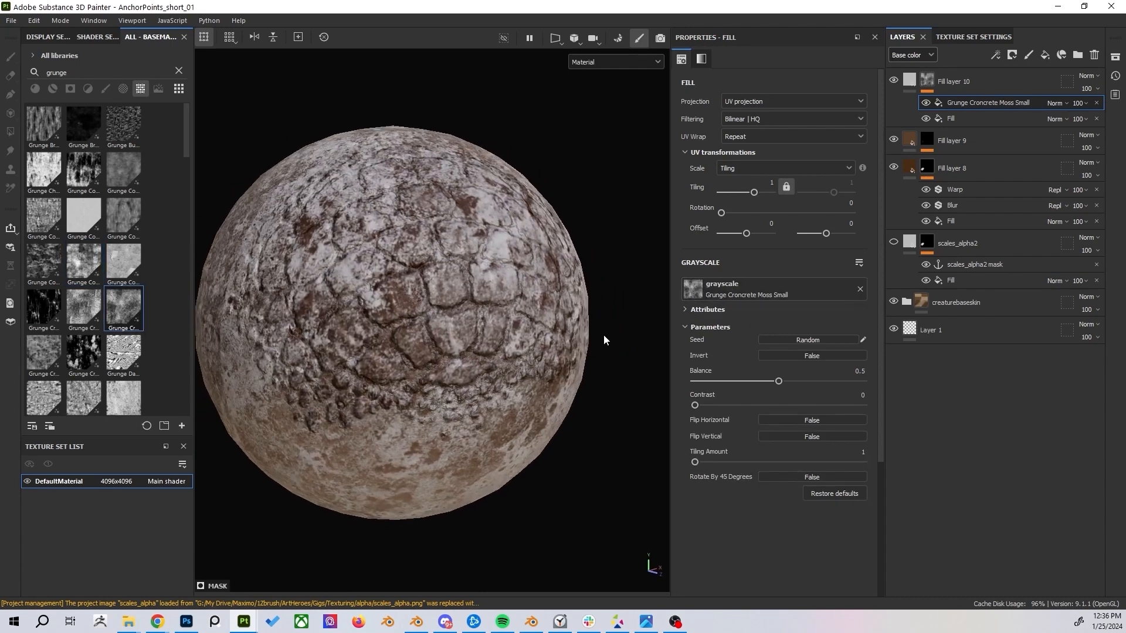
click(1057, 102)
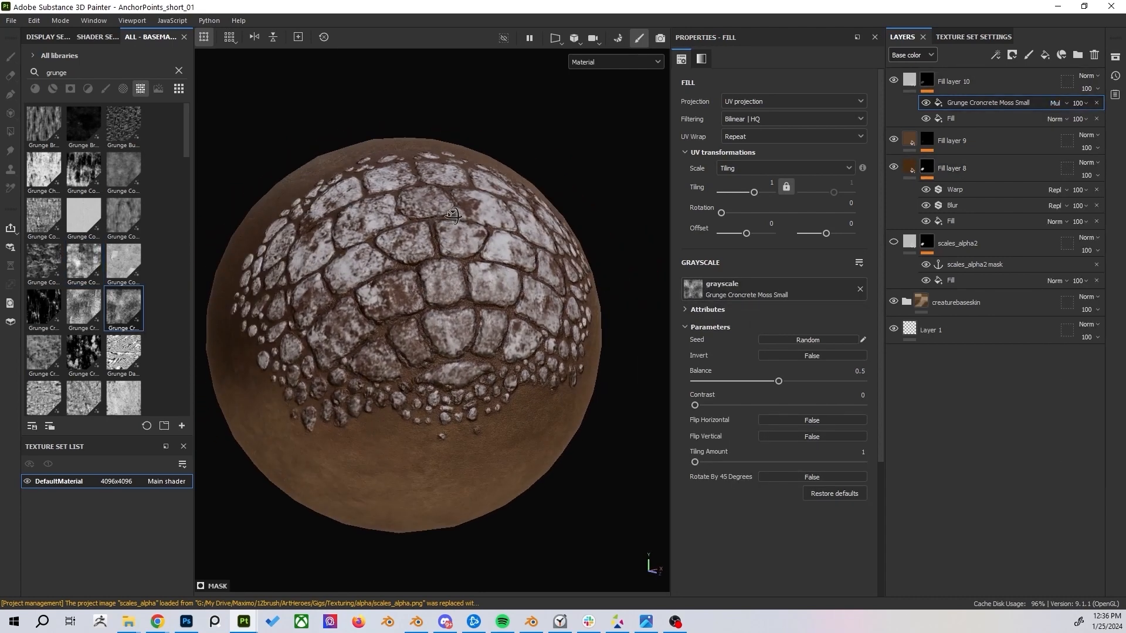
click(702, 58)
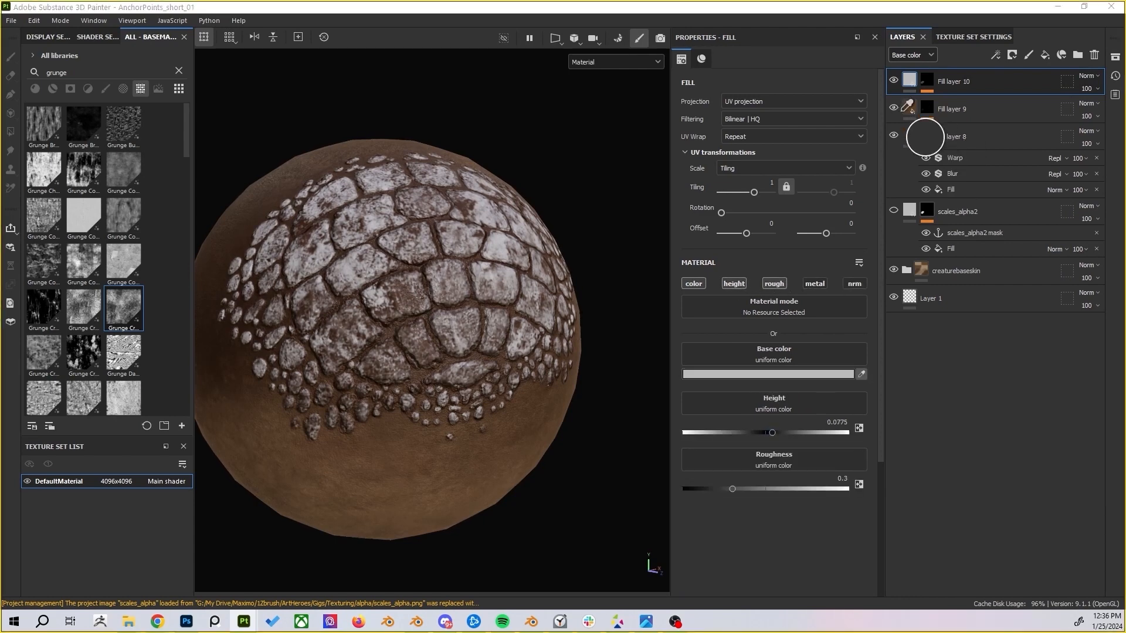
click(768, 374)
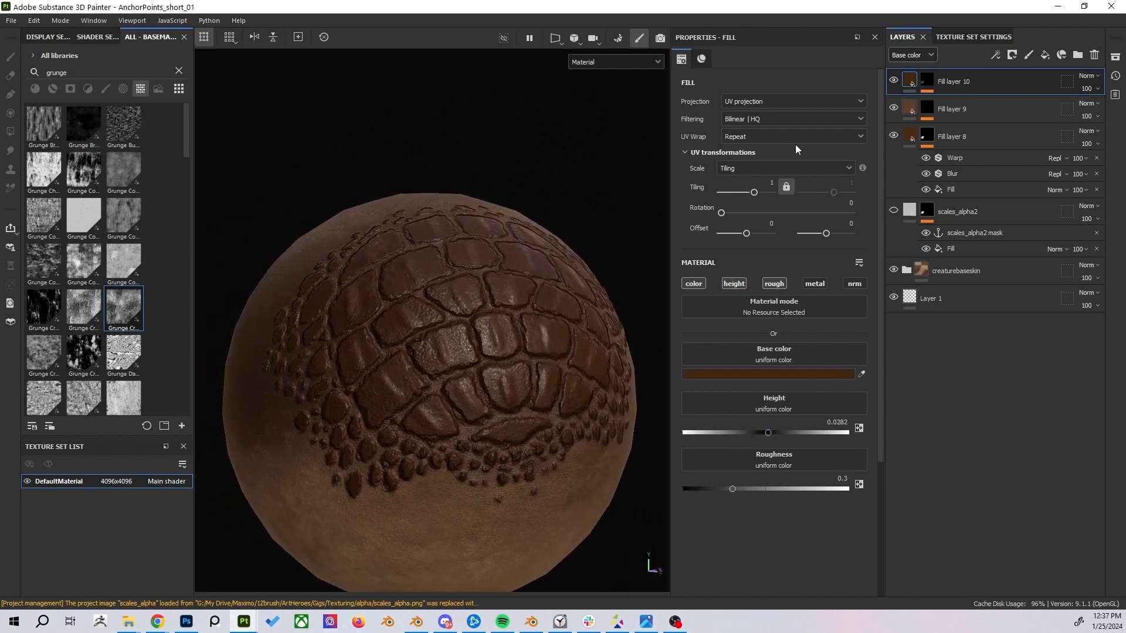
Step: Create Fill layer 11 and add a Blur filter to its mask
click(1048, 54)
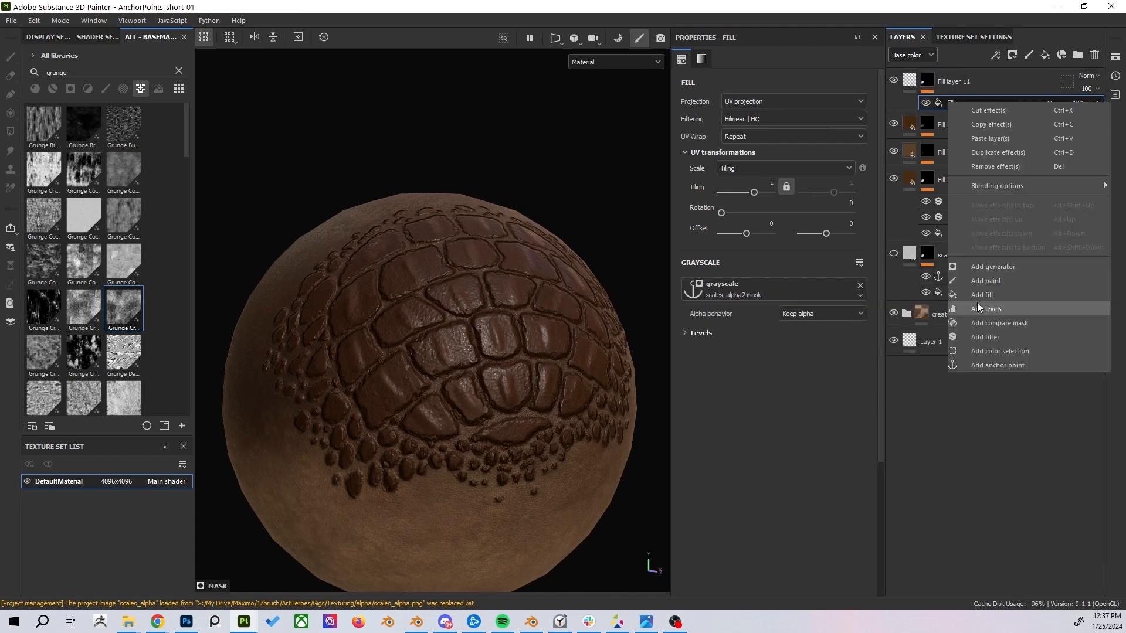
click(986, 337)
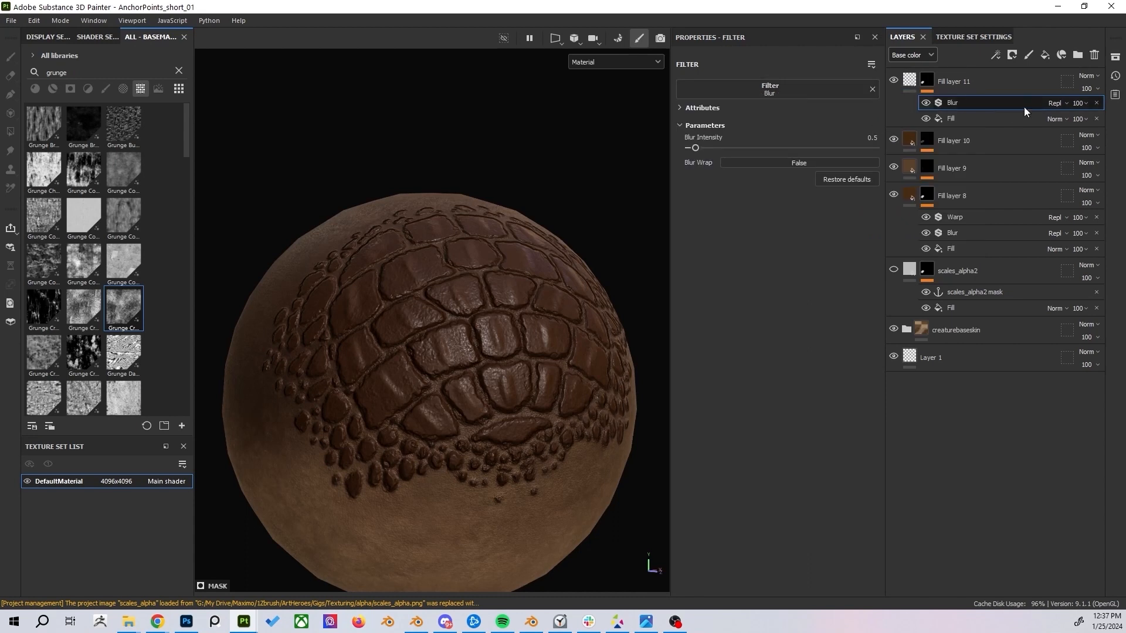
click(1055, 103)
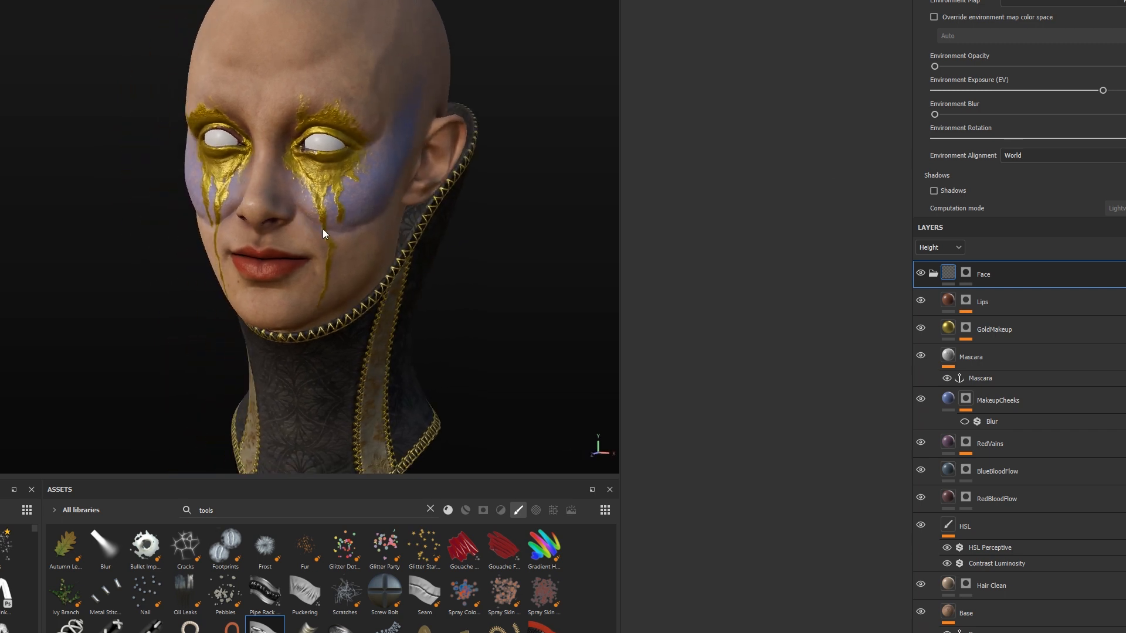
mouse_move(338, 131)
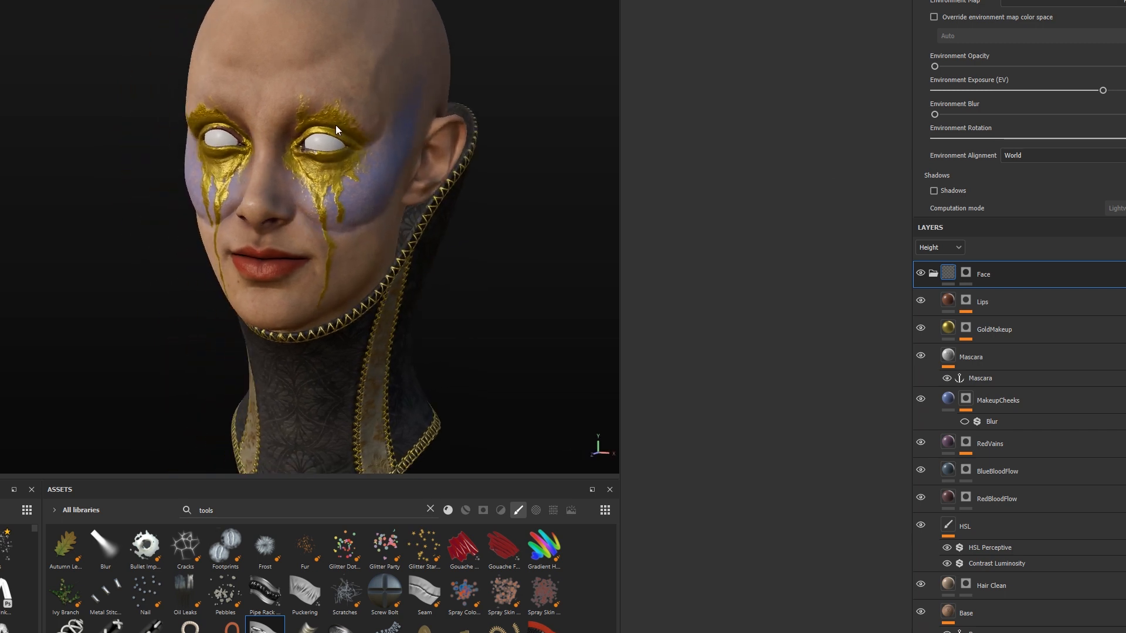
Step: Orbit to face the head front-on and set Environment Alignment to Camera
drag(338, 129, 291, 177)
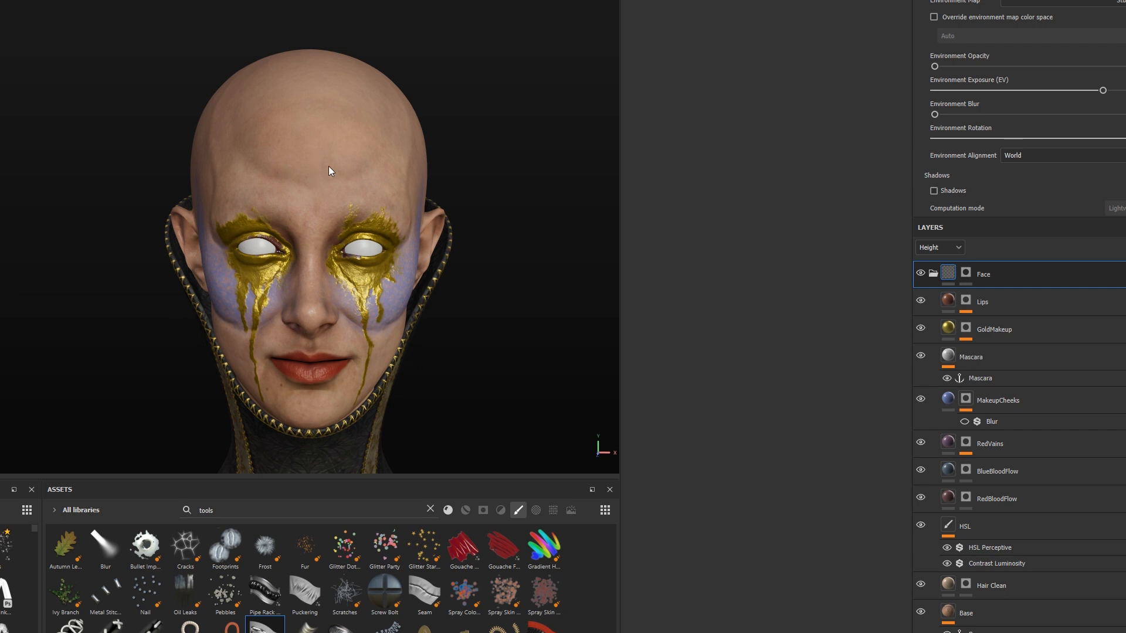
mouse_move(345, 82)
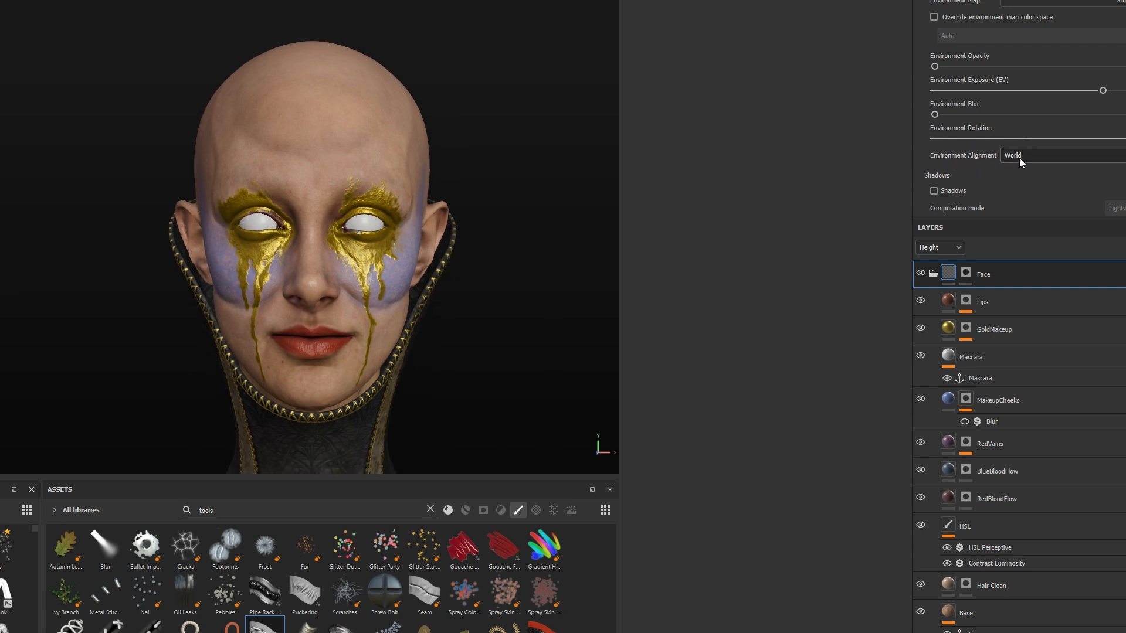
click(1049, 155)
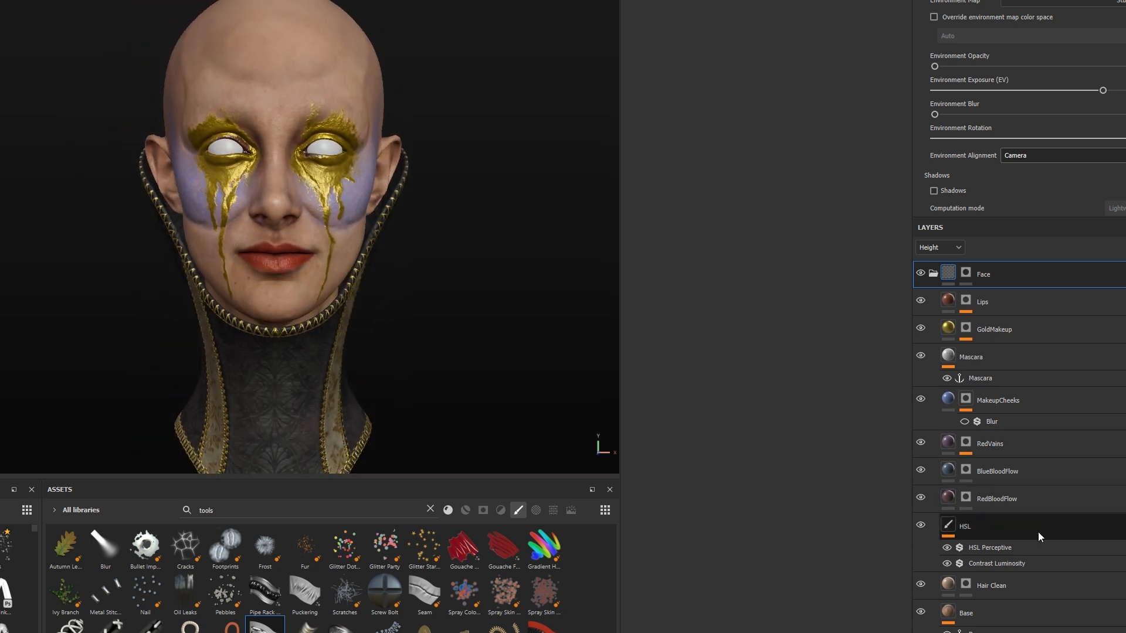
mouse_move(1029, 527)
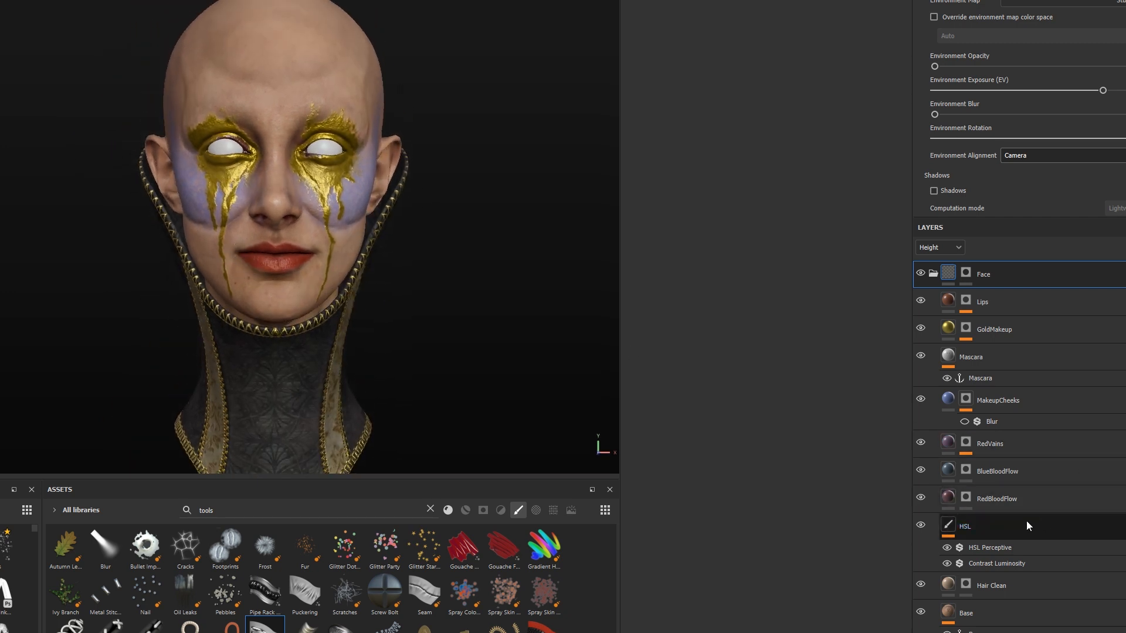
Step: Hide the HSL layer and add empty paint Layer 4 between HSL and Hair Clean
click(921, 525)
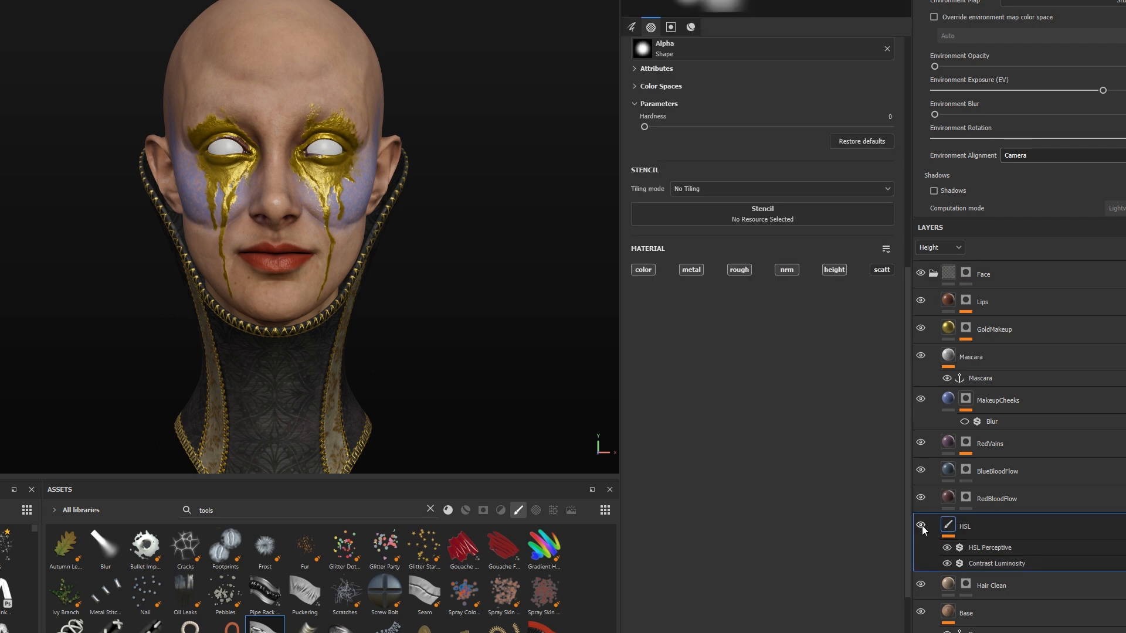
click(921, 525)
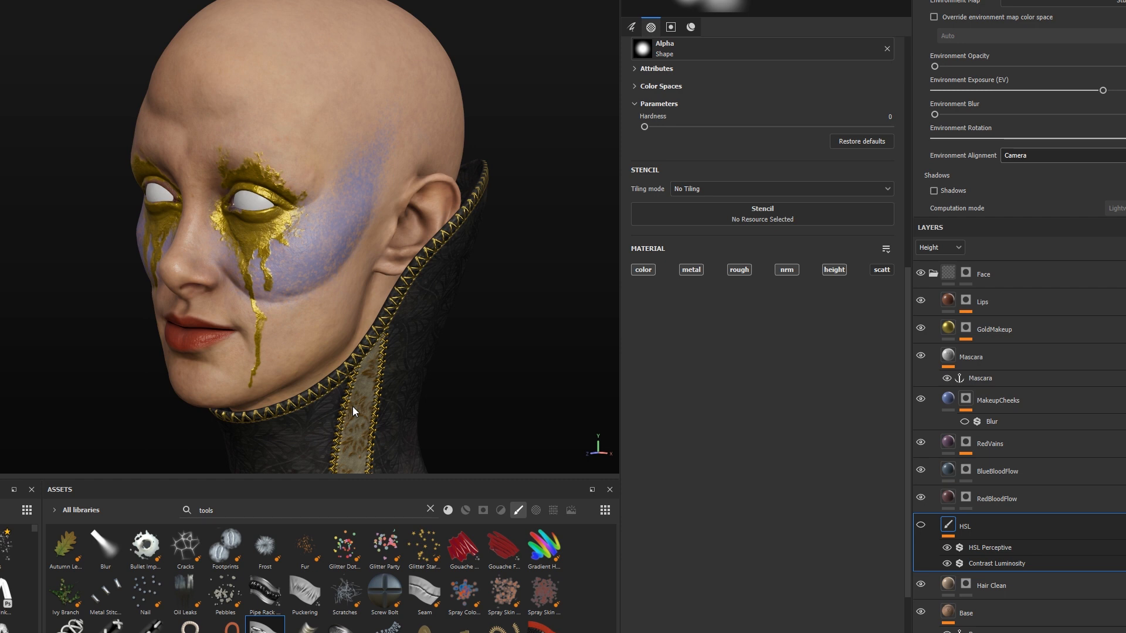
mouse_move(787, 520)
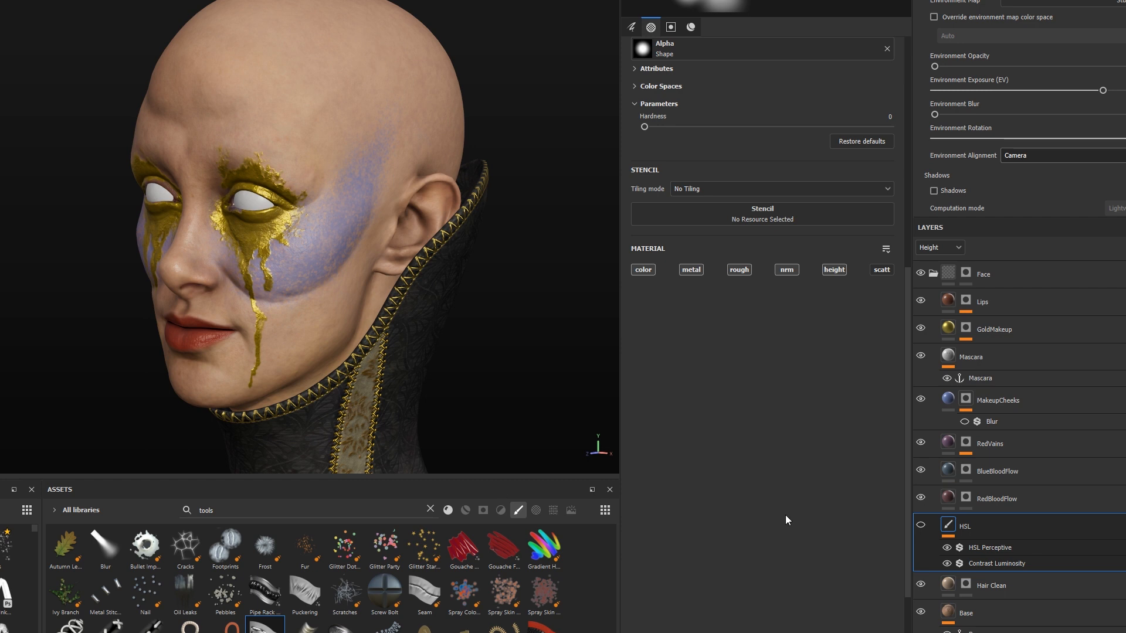
click(992, 586)
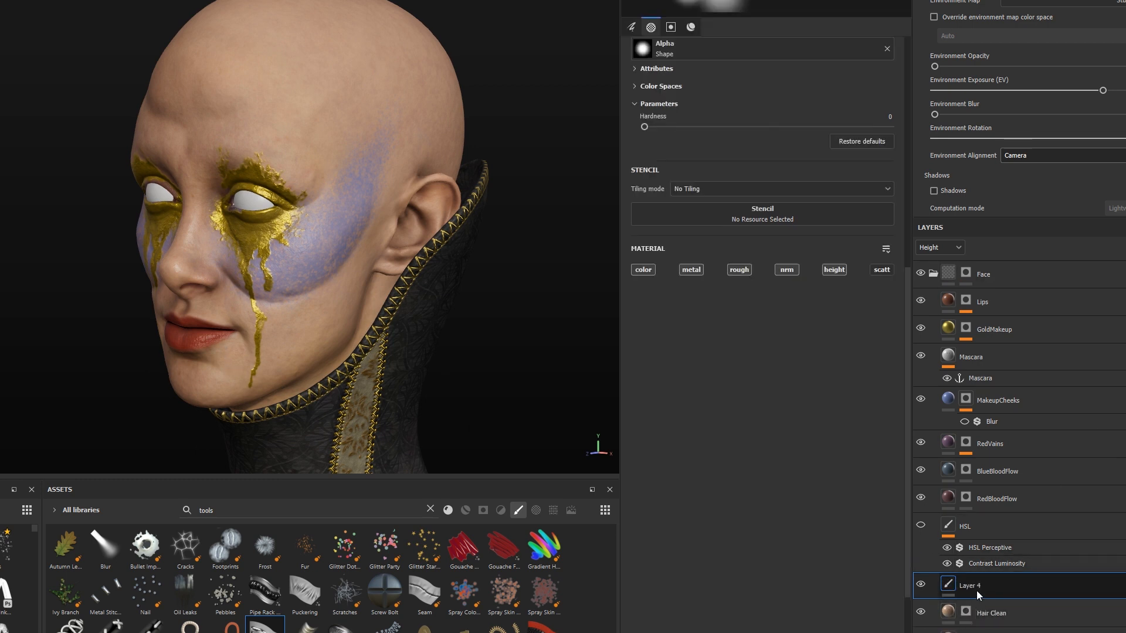
Step: Preview layer thumbnails in Base color and scroll to Layer 4's HSL Perceptive settings
click(940, 247)
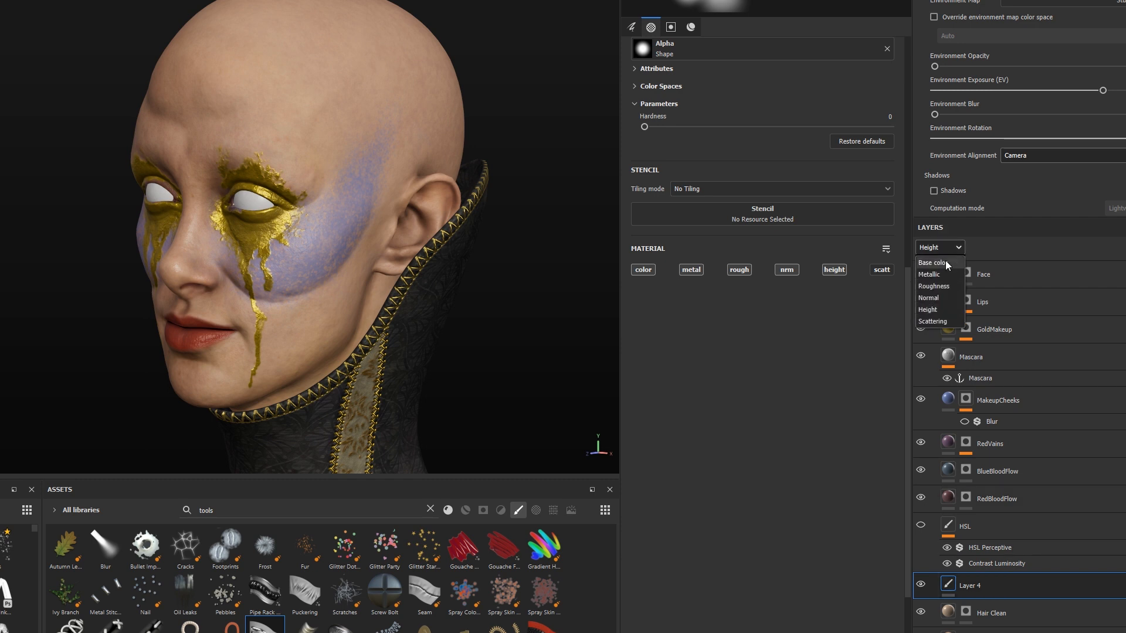
click(932, 263)
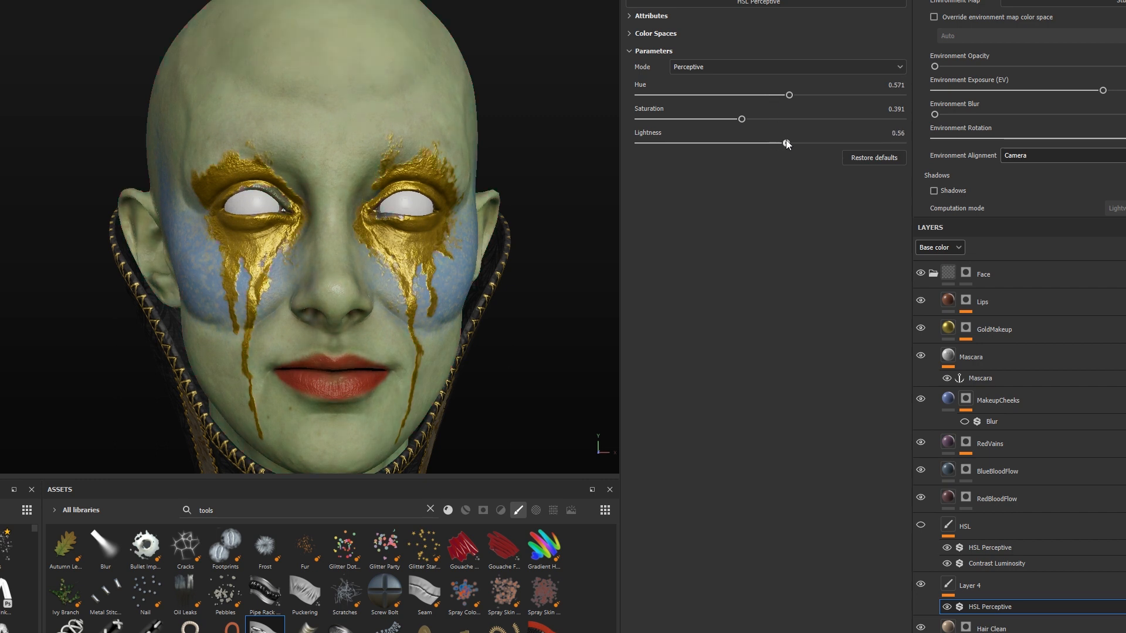
scroll(down, 3)
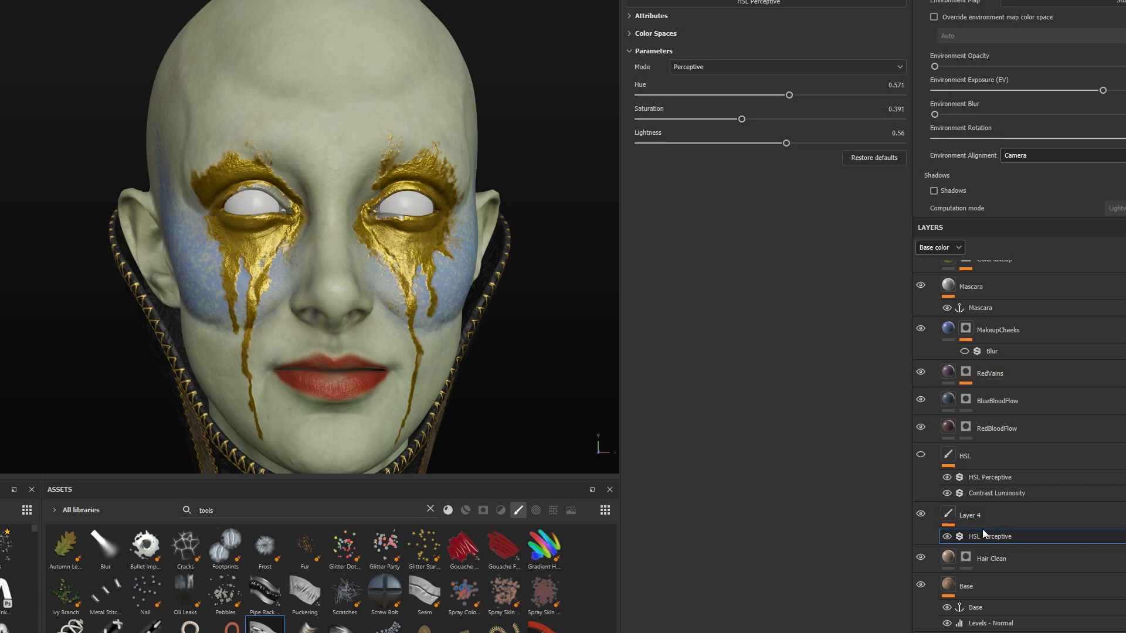
scroll(down, 3)
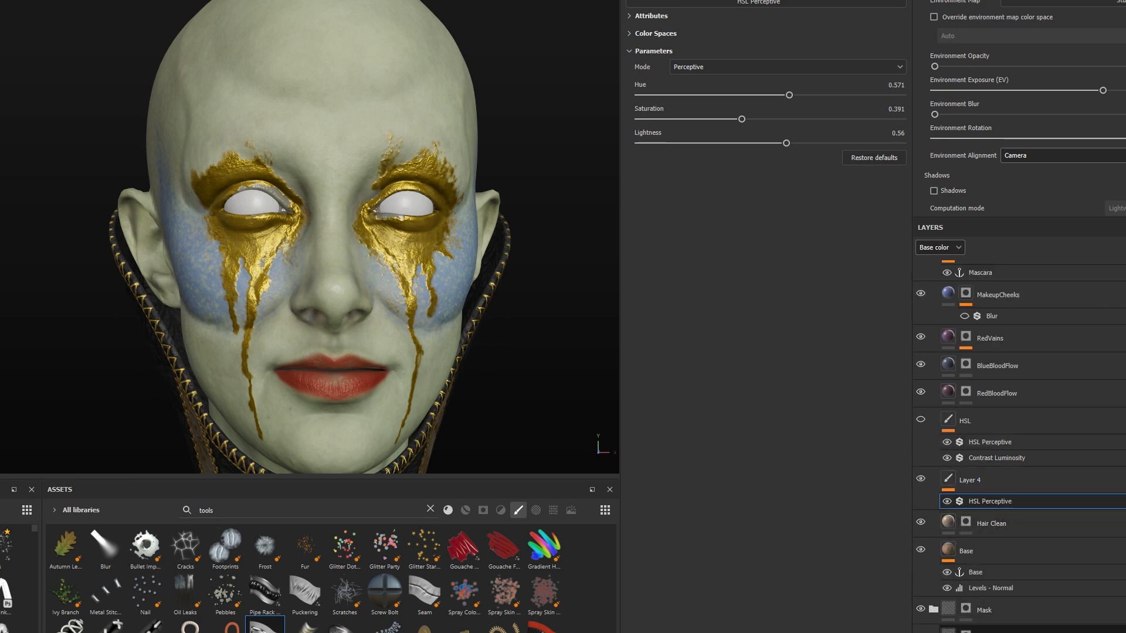
mouse_move(721, 205)
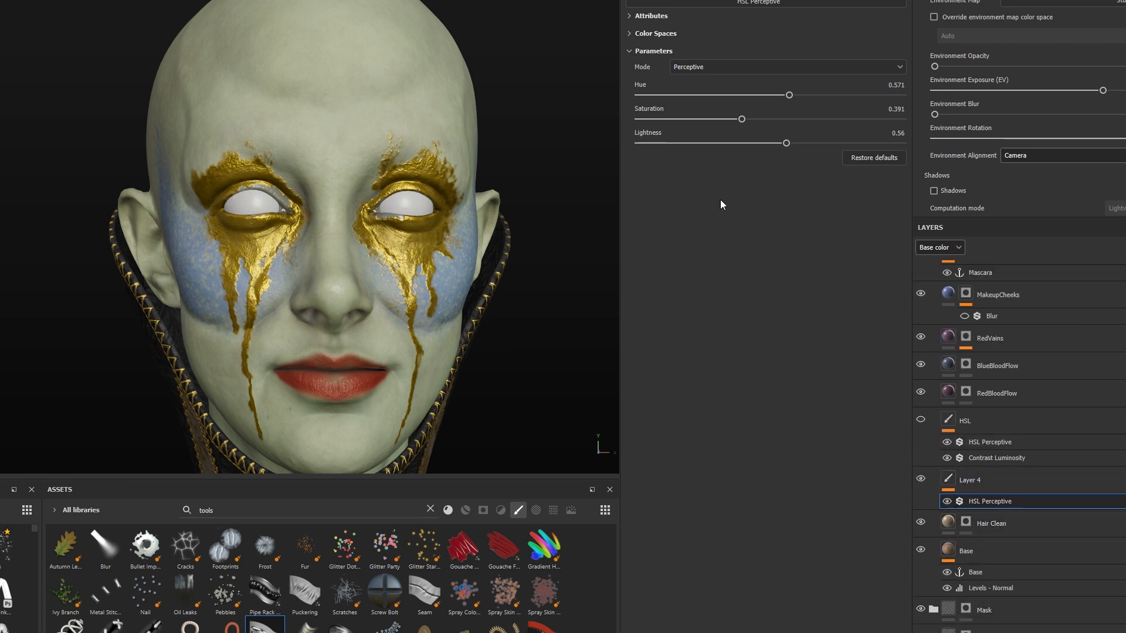
scroll(down, 3)
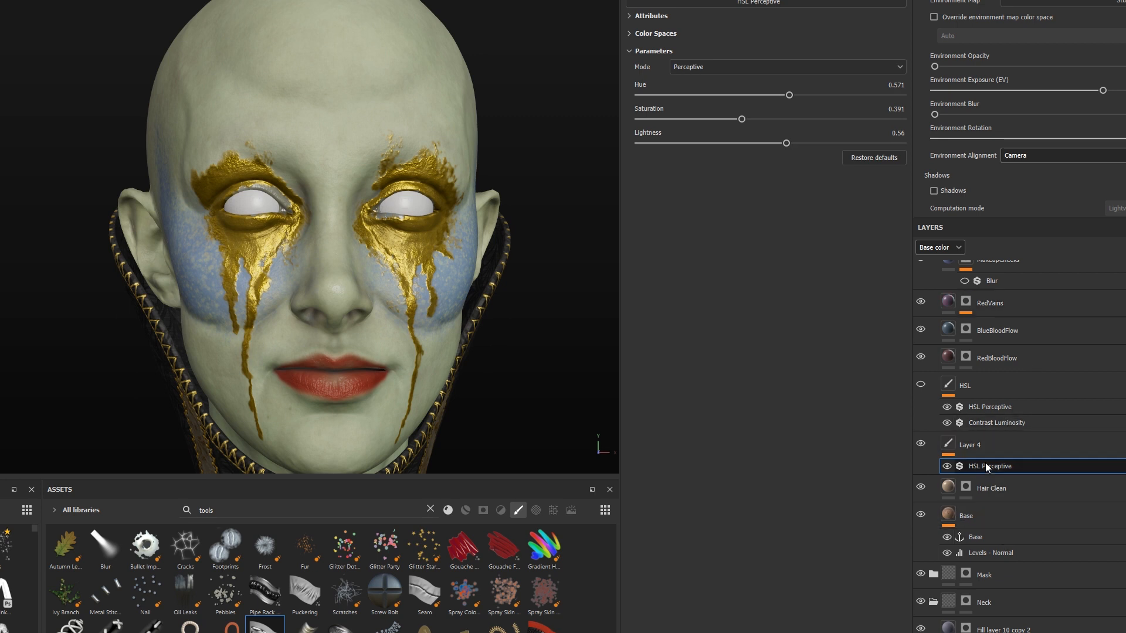
mouse_move(976, 508)
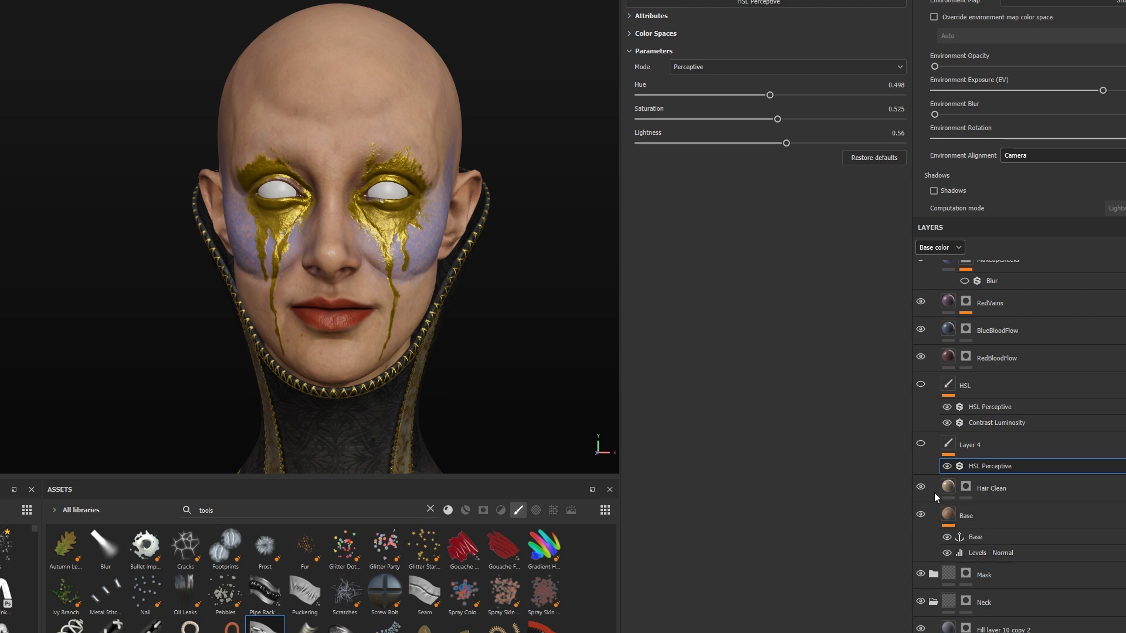
Step: Select the Mascara layer to inspect its Makeup_Running_Mascara_2 texture
scroll(up, 3)
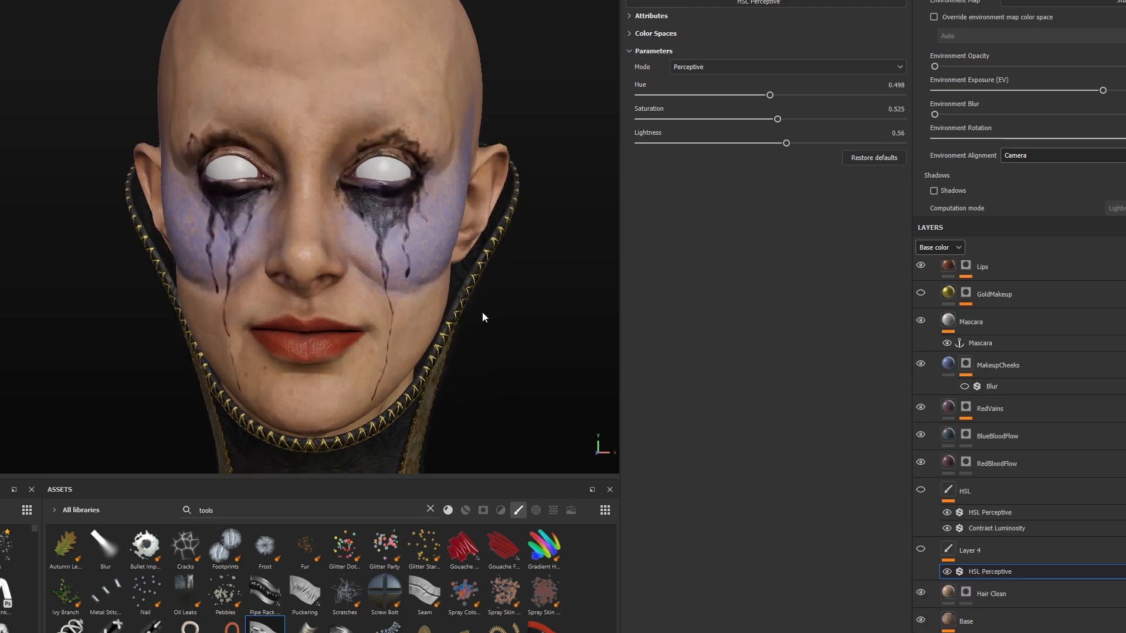
click(971, 321)
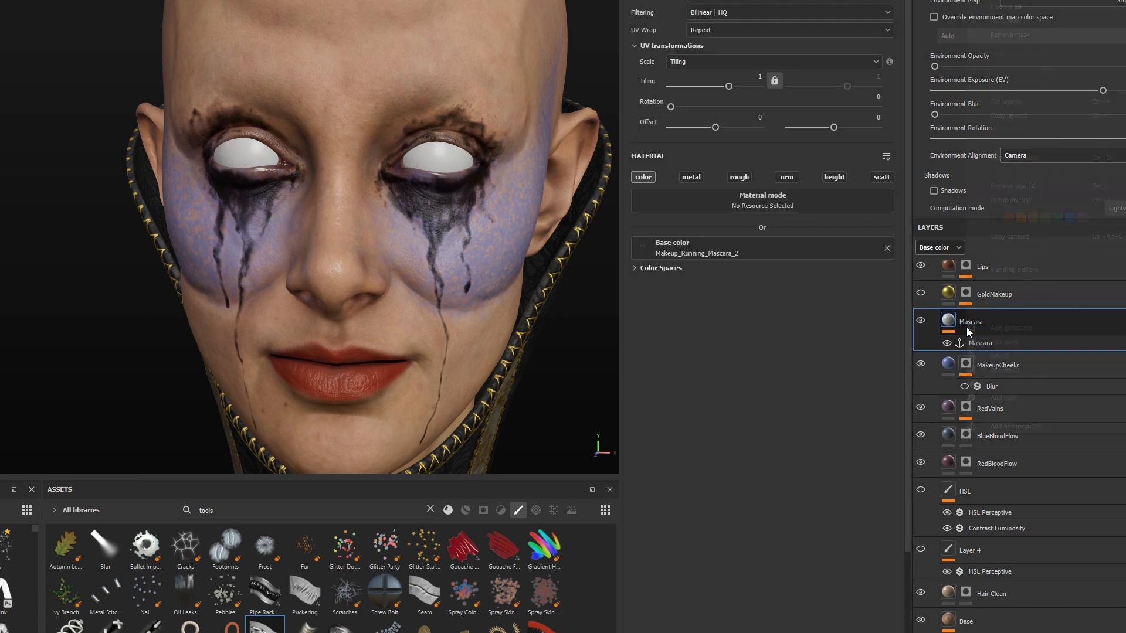
Step: Unhide GoldMakeup and make its mask fill use the Mascara anchor point's Base color
right_click(969, 331)
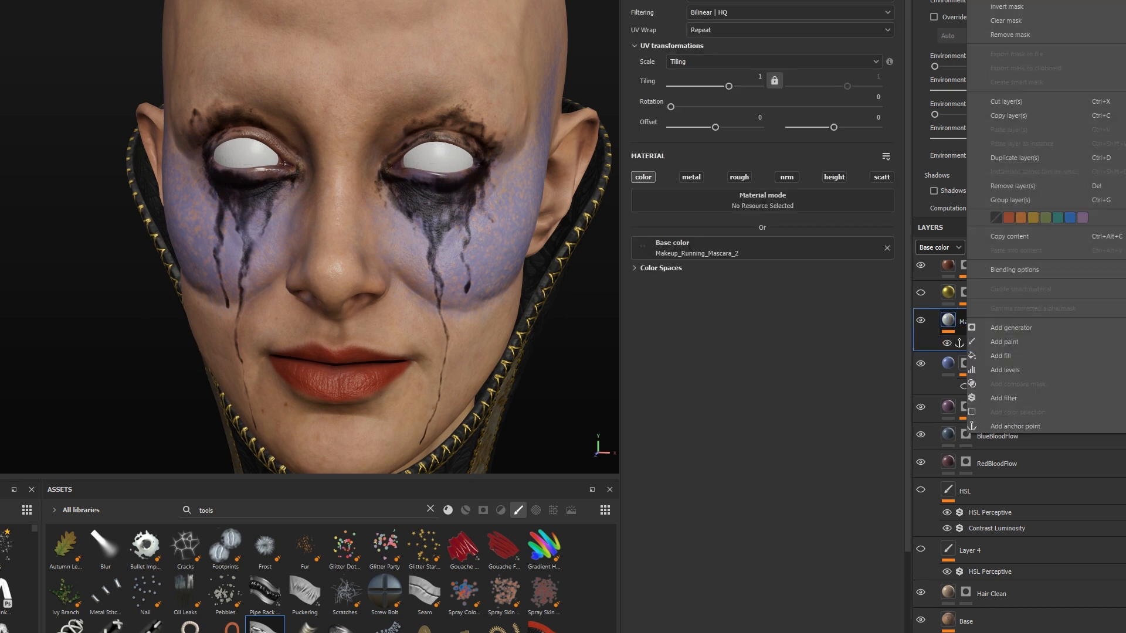
click(920, 294)
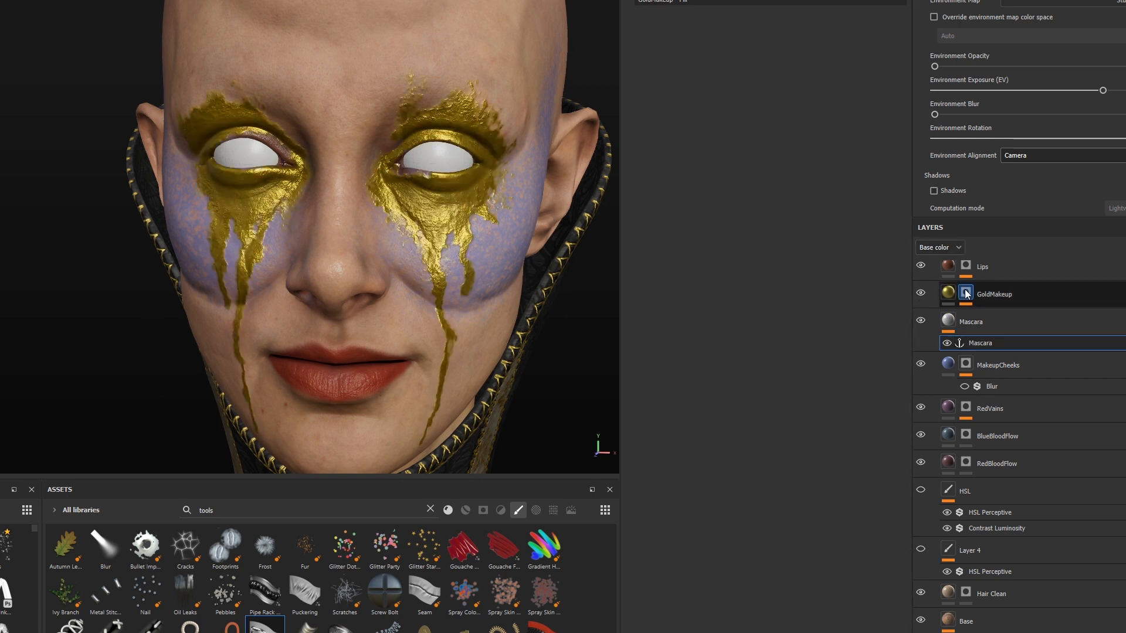
click(993, 294)
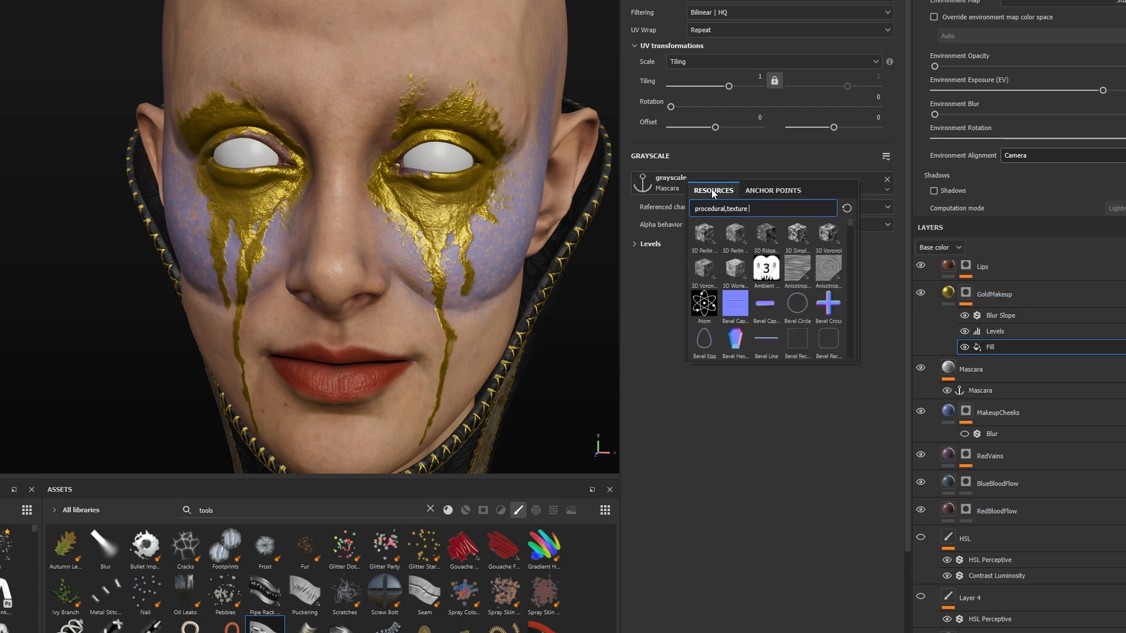
click(773, 190)
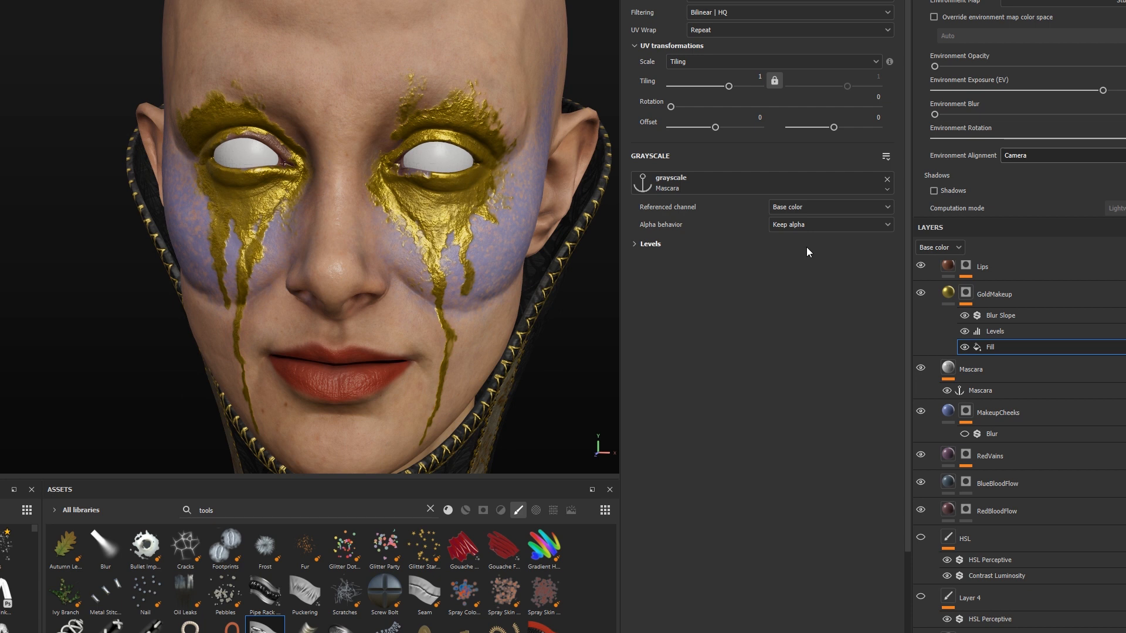
mouse_move(1015, 316)
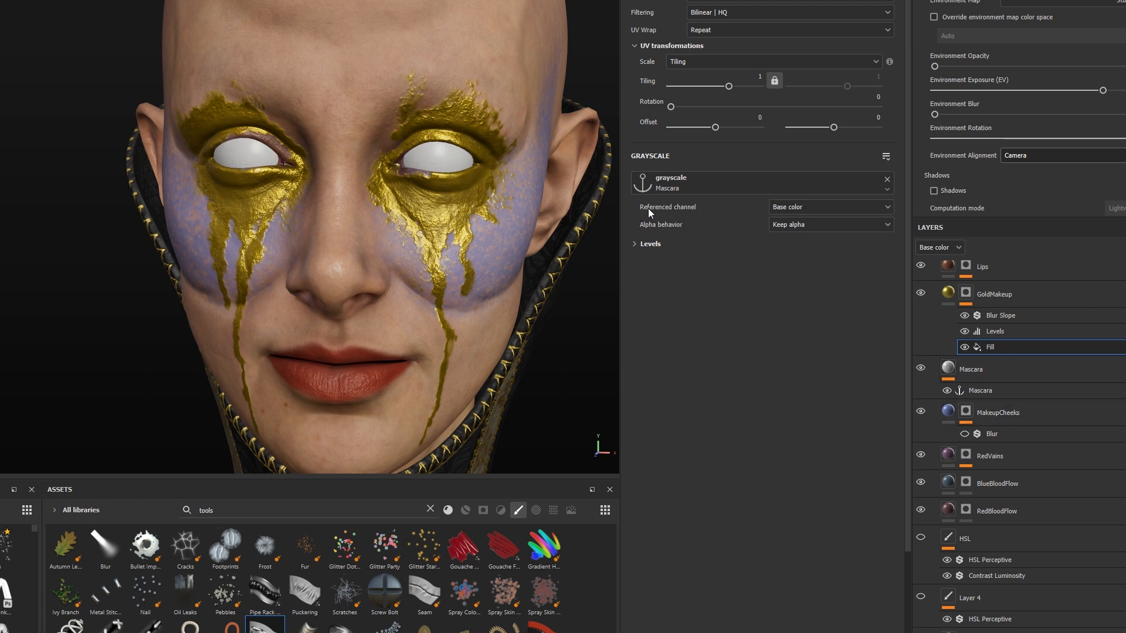
click(829, 207)
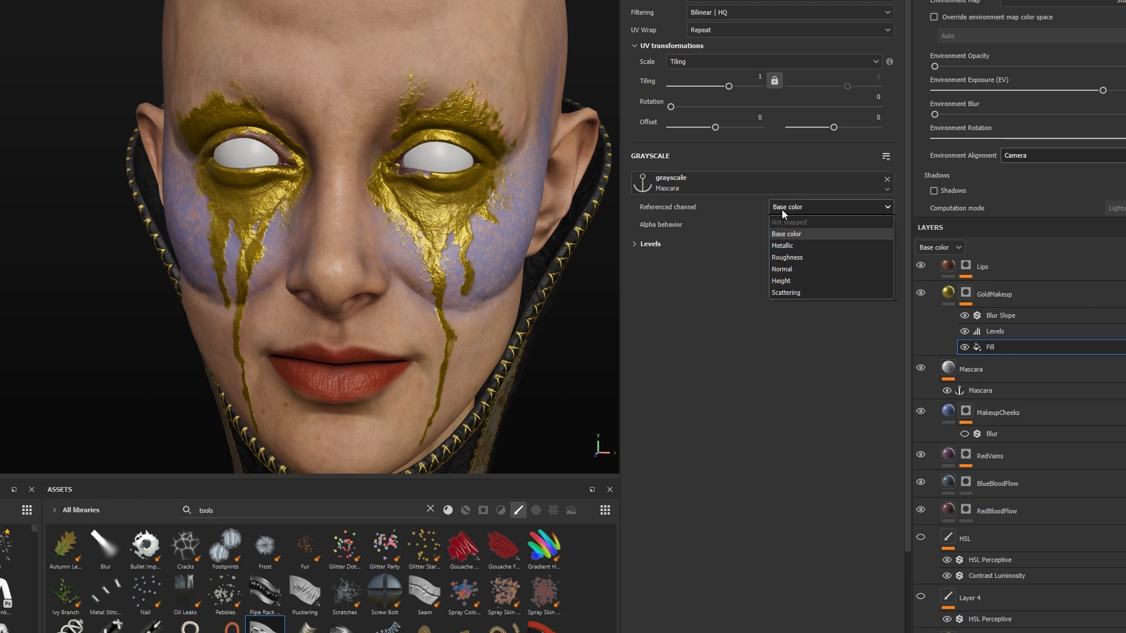
mouse_move(784, 239)
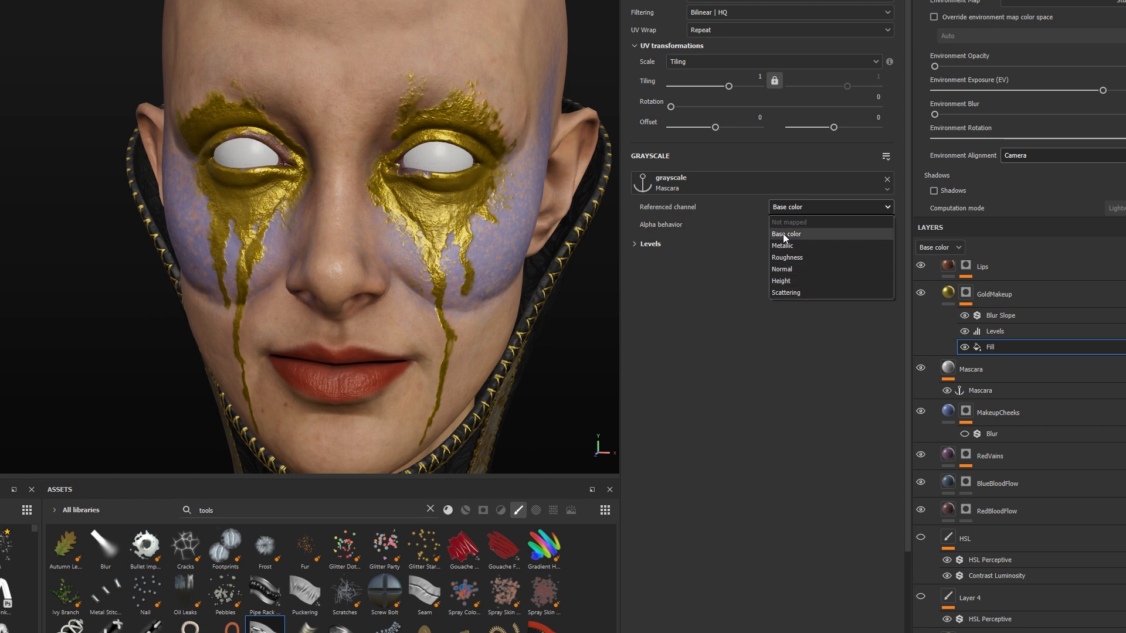
click(787, 233)
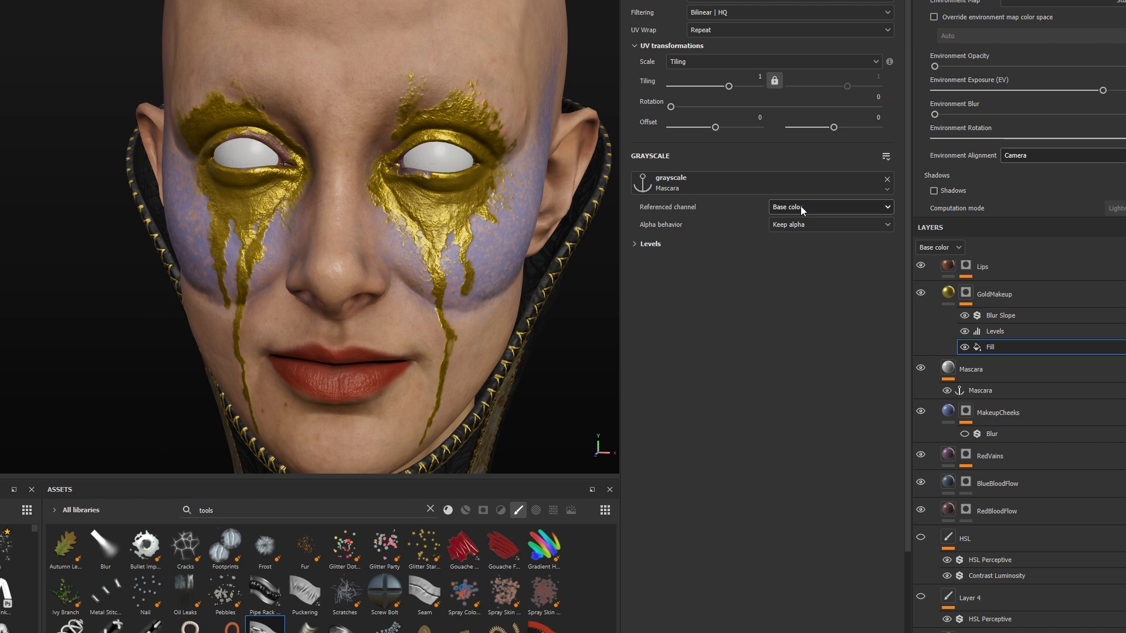
mouse_move(795, 178)
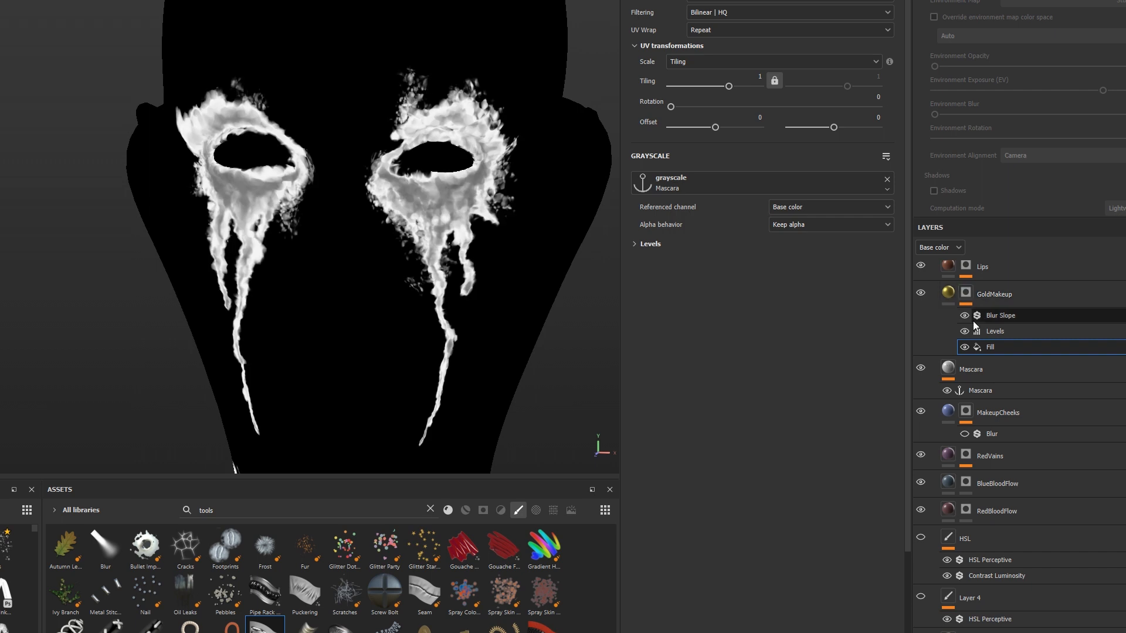
Step: Toggle the GoldMakeup mask's Levels and Blur Slope effects to compare, then select Levels
click(965, 316)
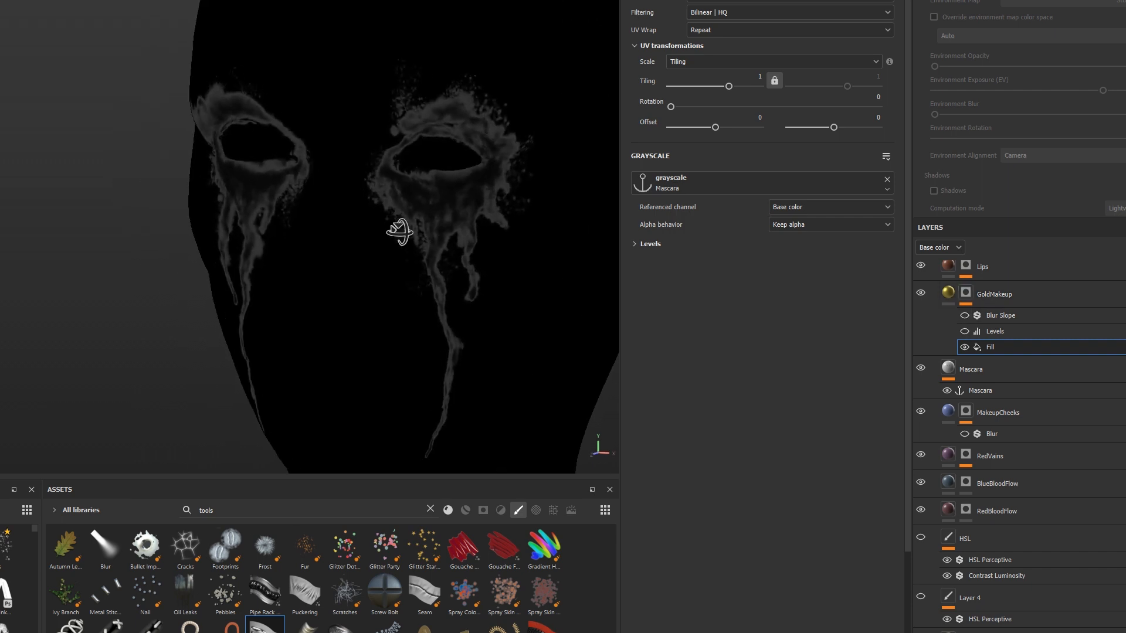
click(995, 331)
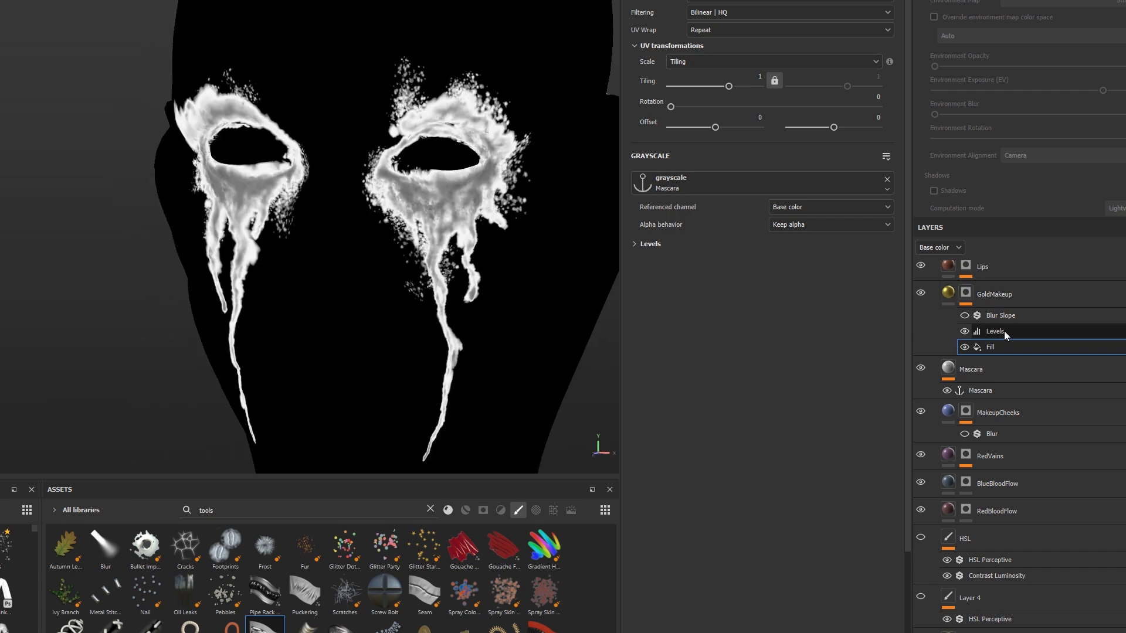
click(996, 331)
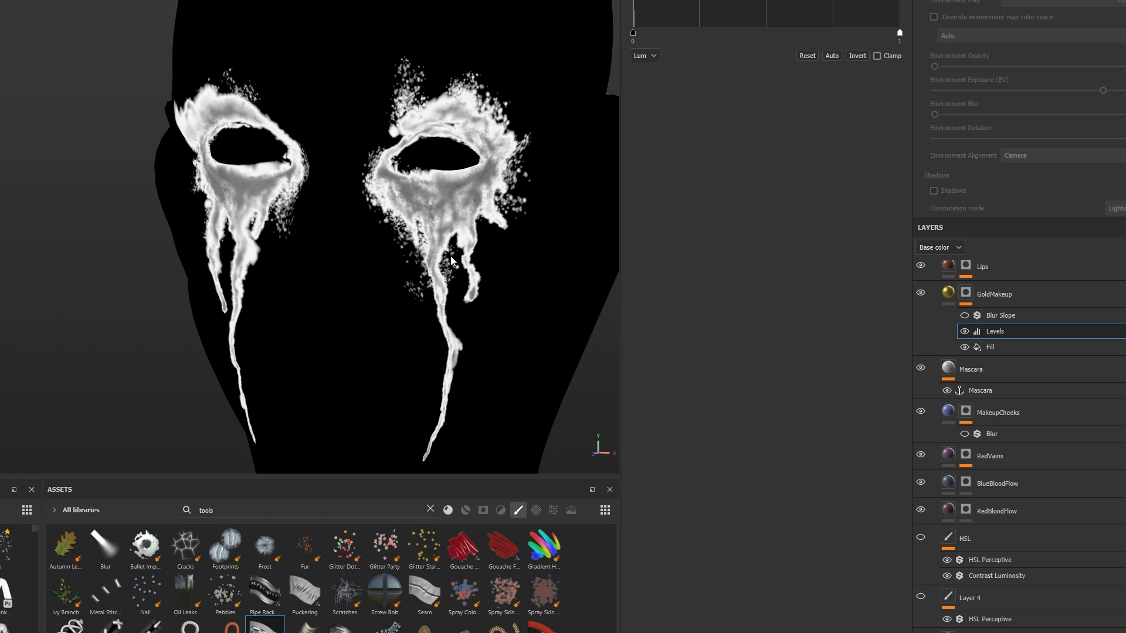
click(964, 316)
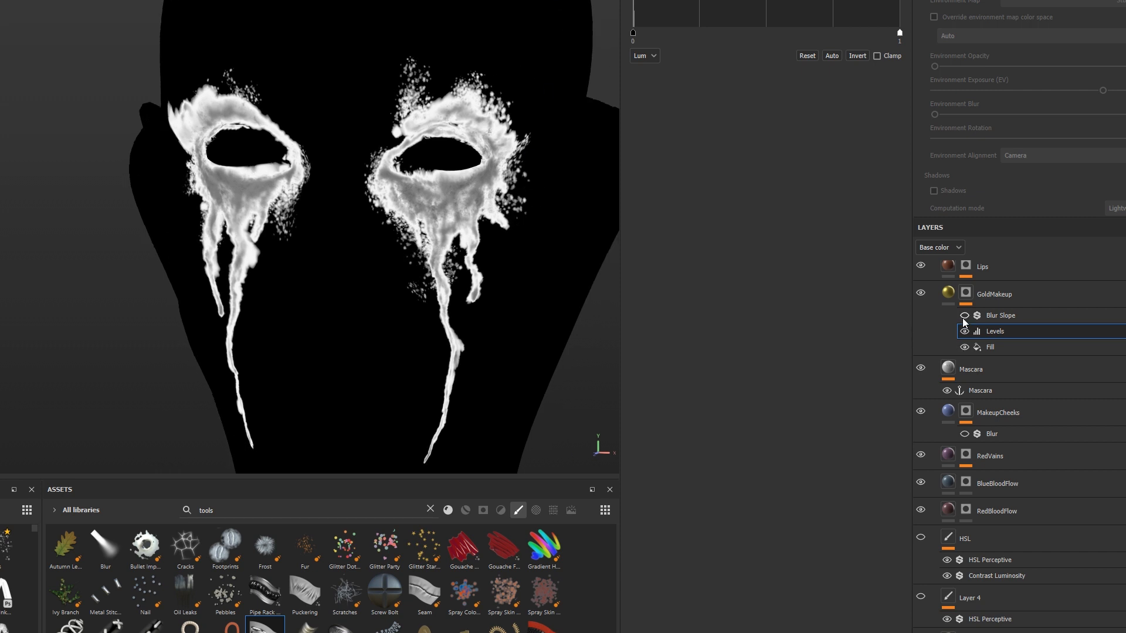
click(966, 317)
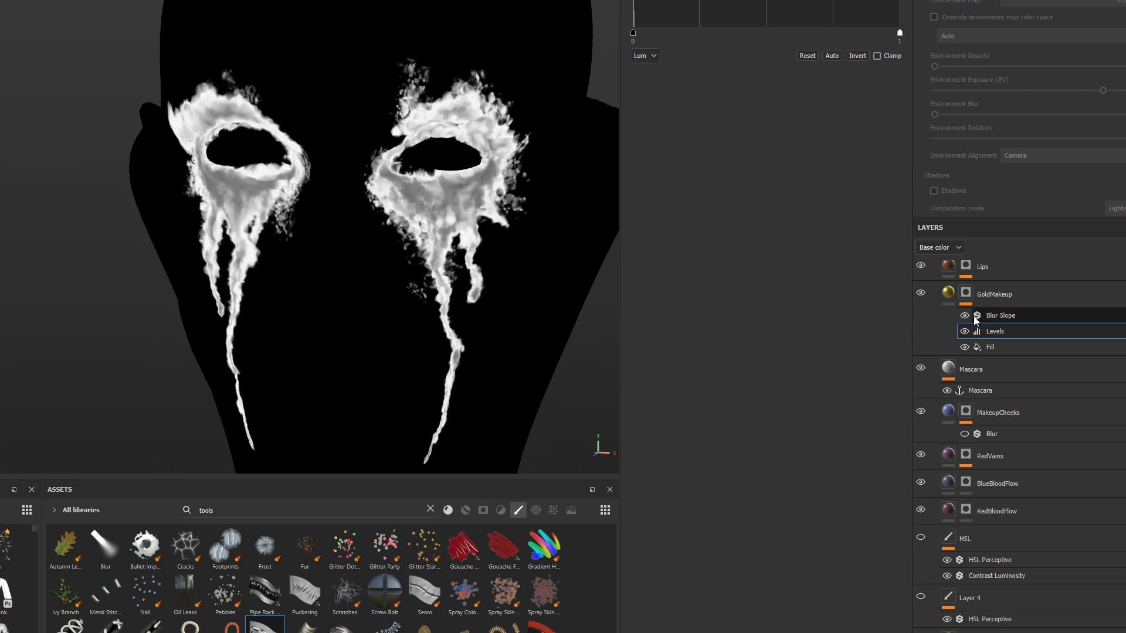
click(1000, 315)
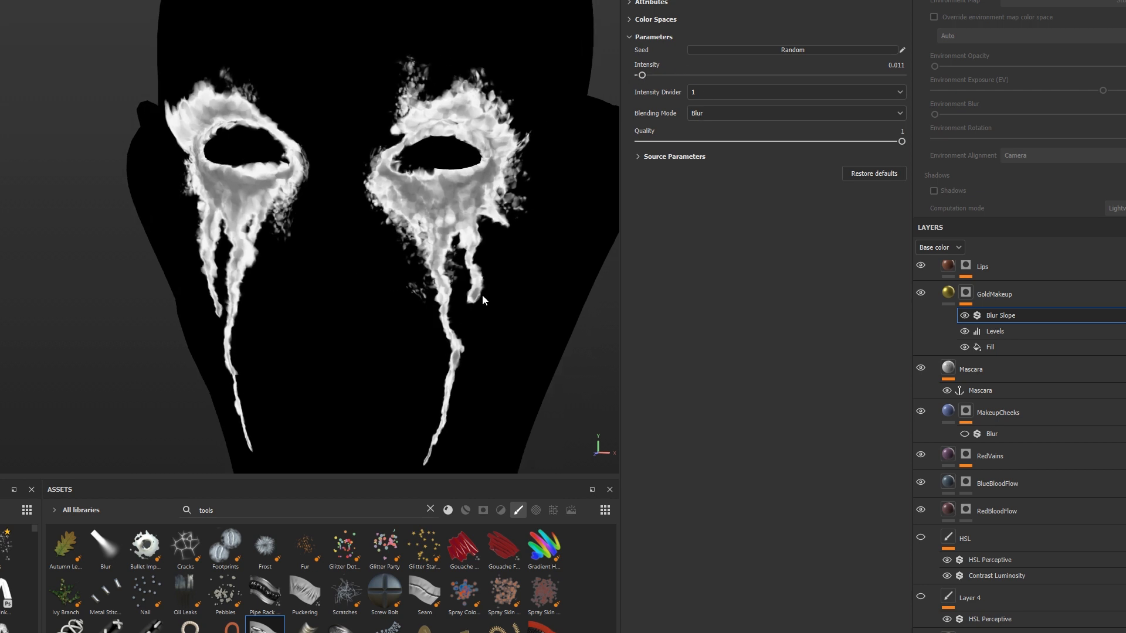
Step: Exit mask view to see the shaded face and select the GoldMakeup layer
click(994, 293)
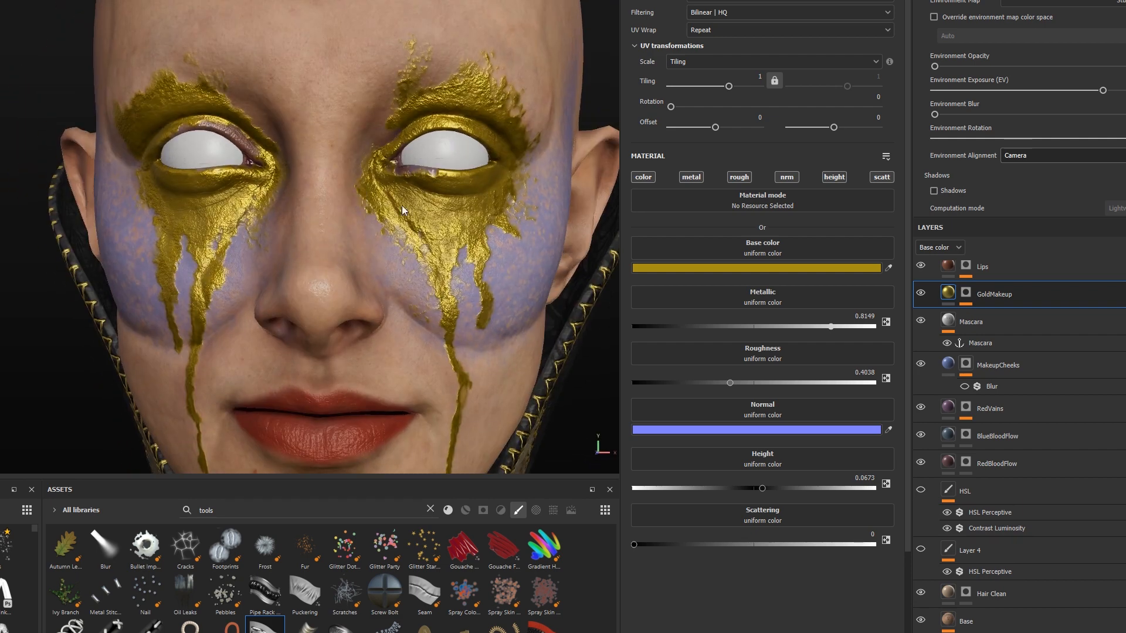
click(757, 268)
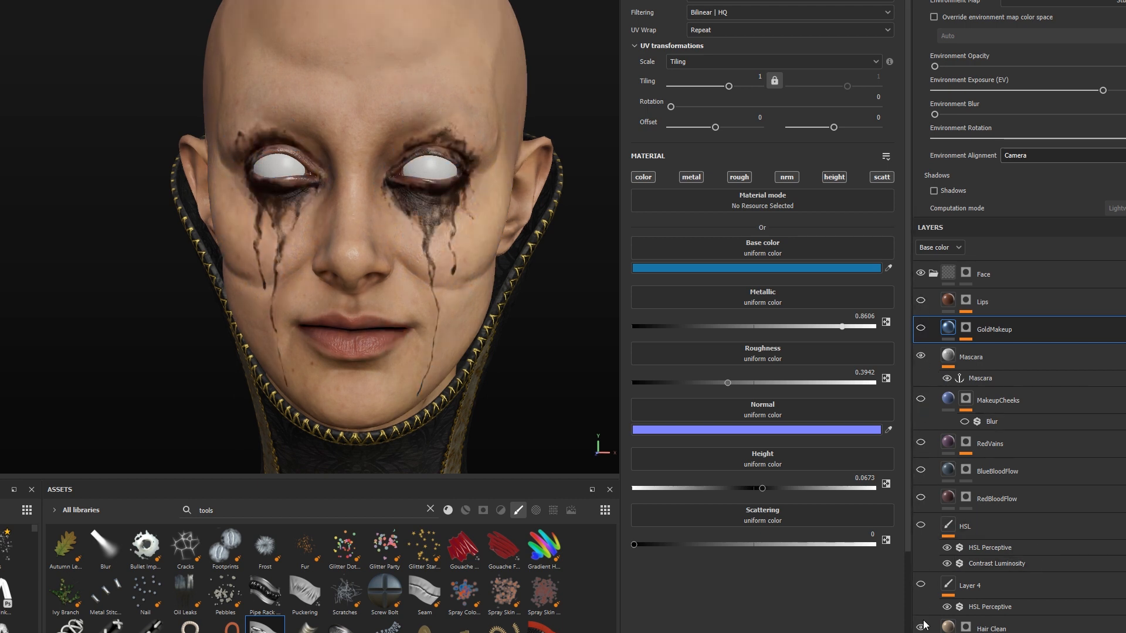
Step: Select the Hair Clean layer for skin cleanup painting
click(922, 356)
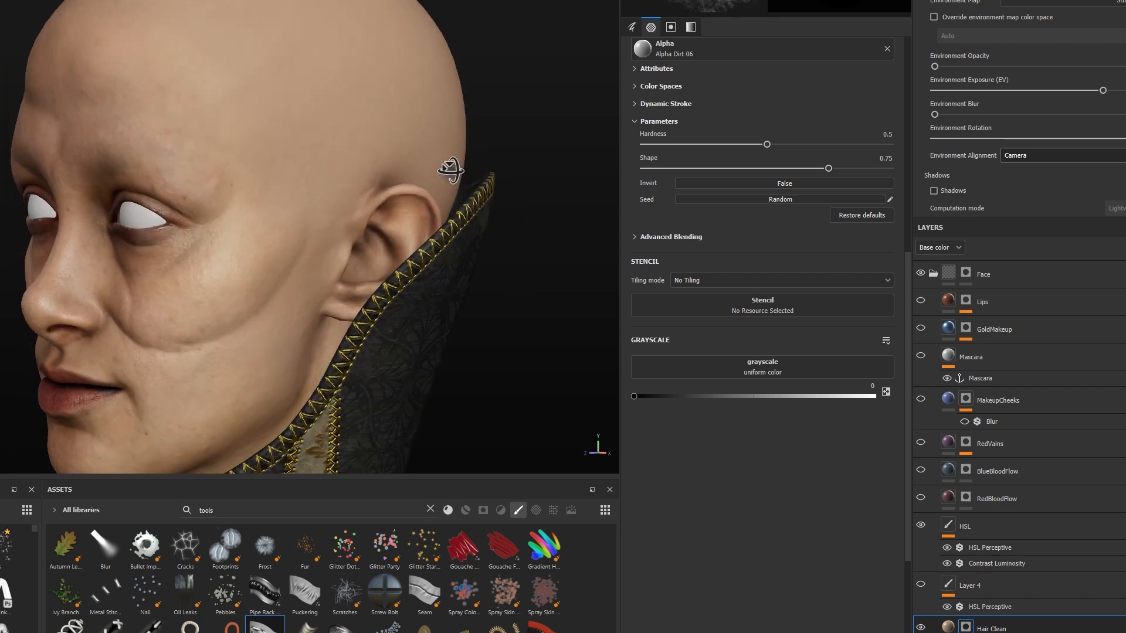
Step: Paint out forehead blemishes on Hair Clean, collapse Face and enable the Mask folder
click(302, 127)
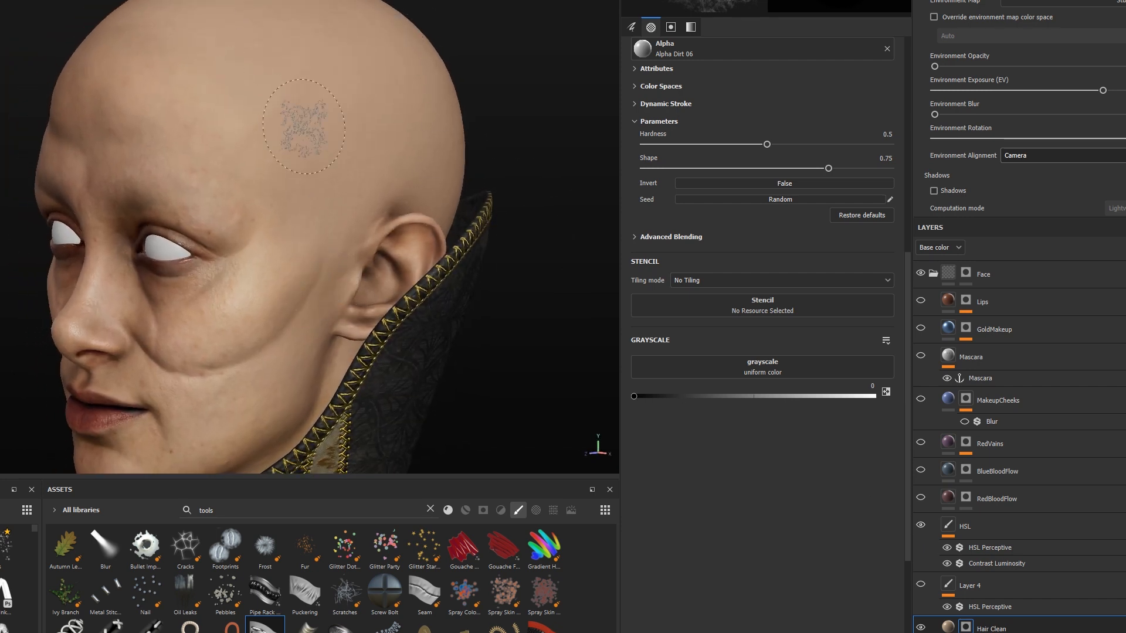
click(920, 498)
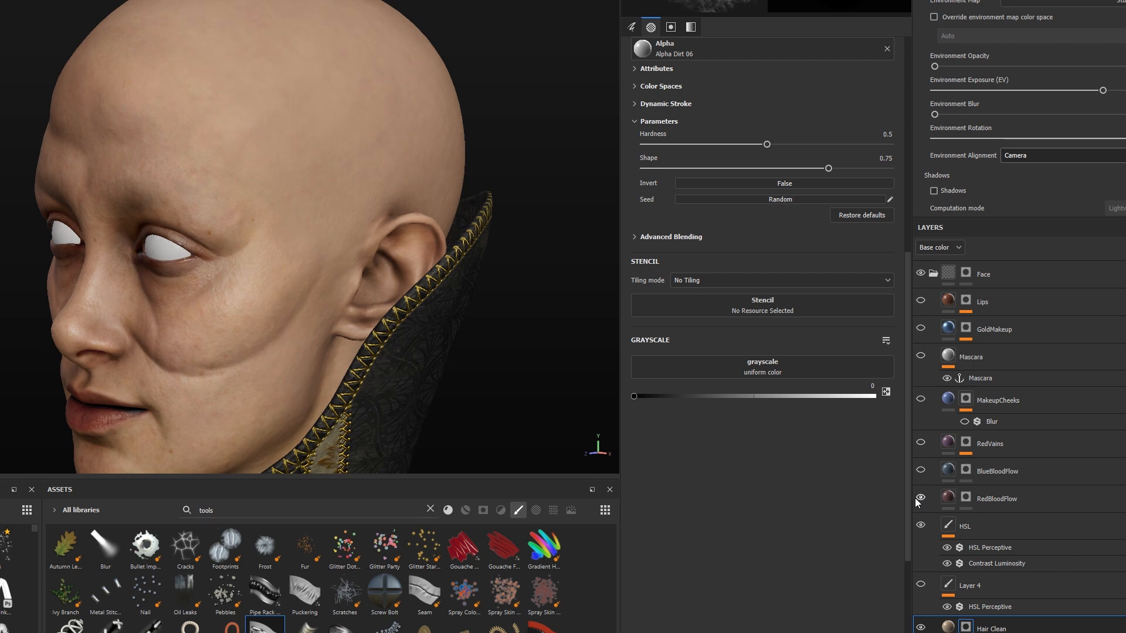
click(920, 472)
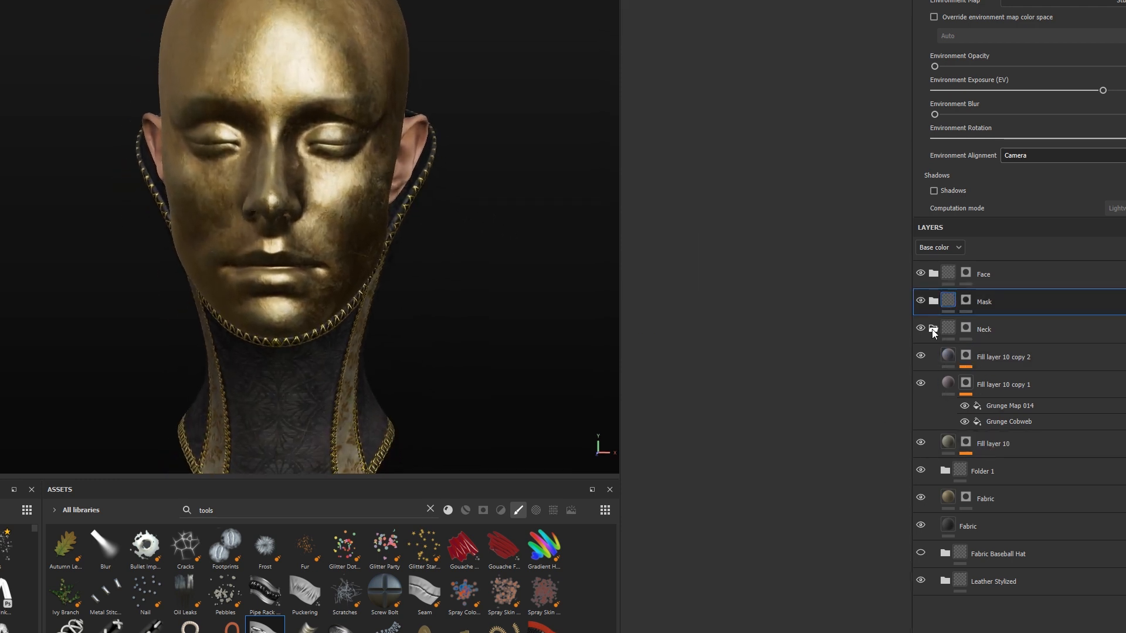
Step: Expand the Mask folder and add a new paint layer, Layer 5, inside it
click(920, 329)
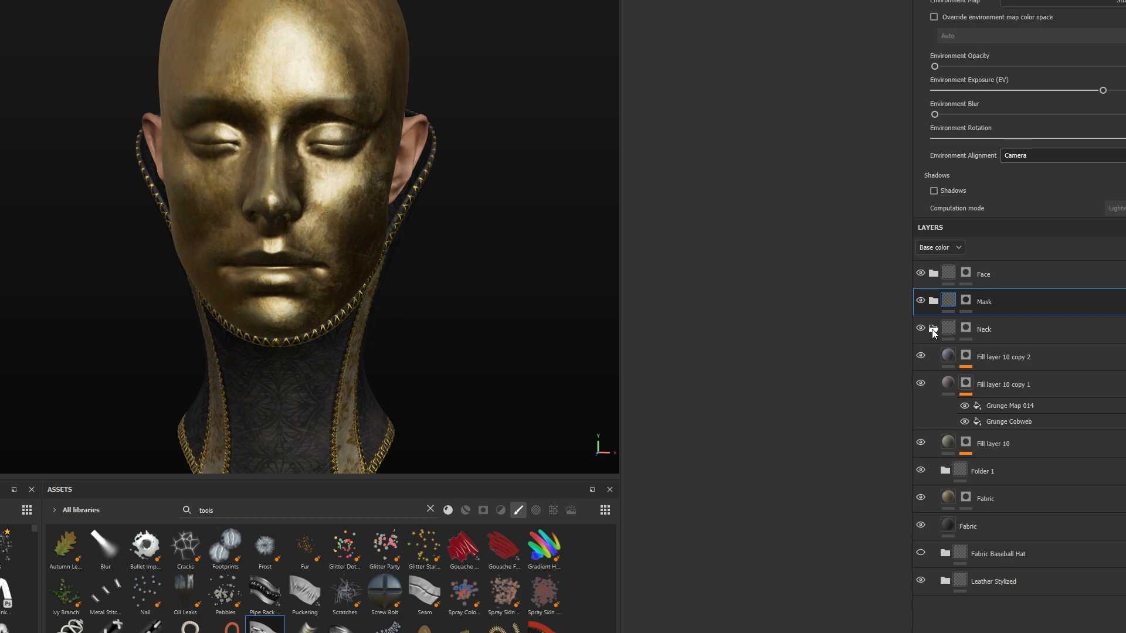
click(933, 330)
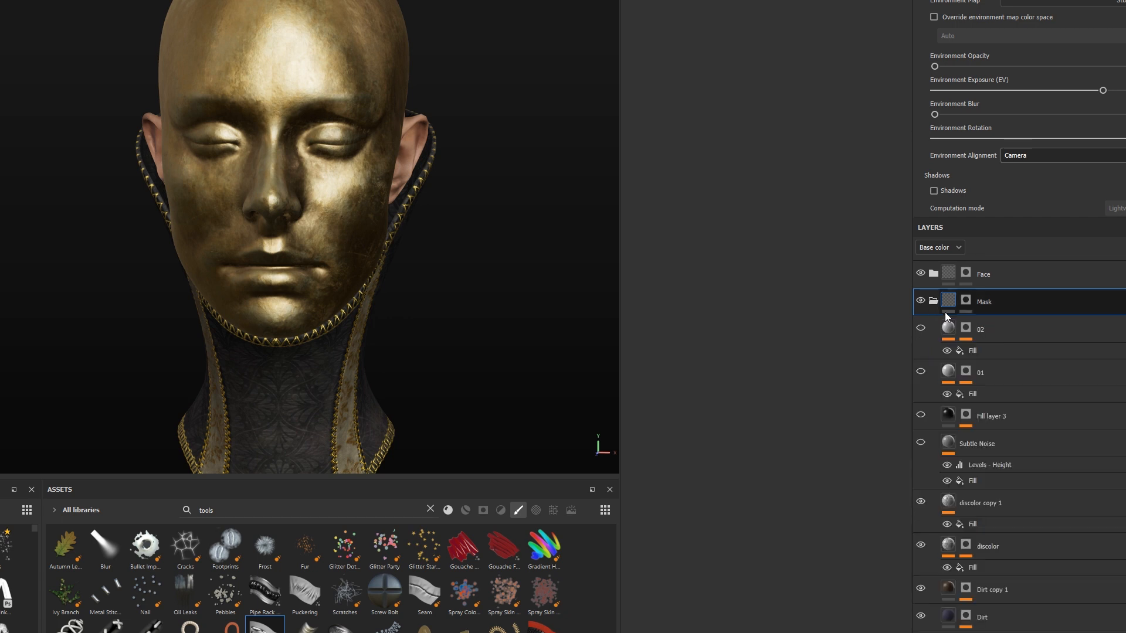
click(980, 329)
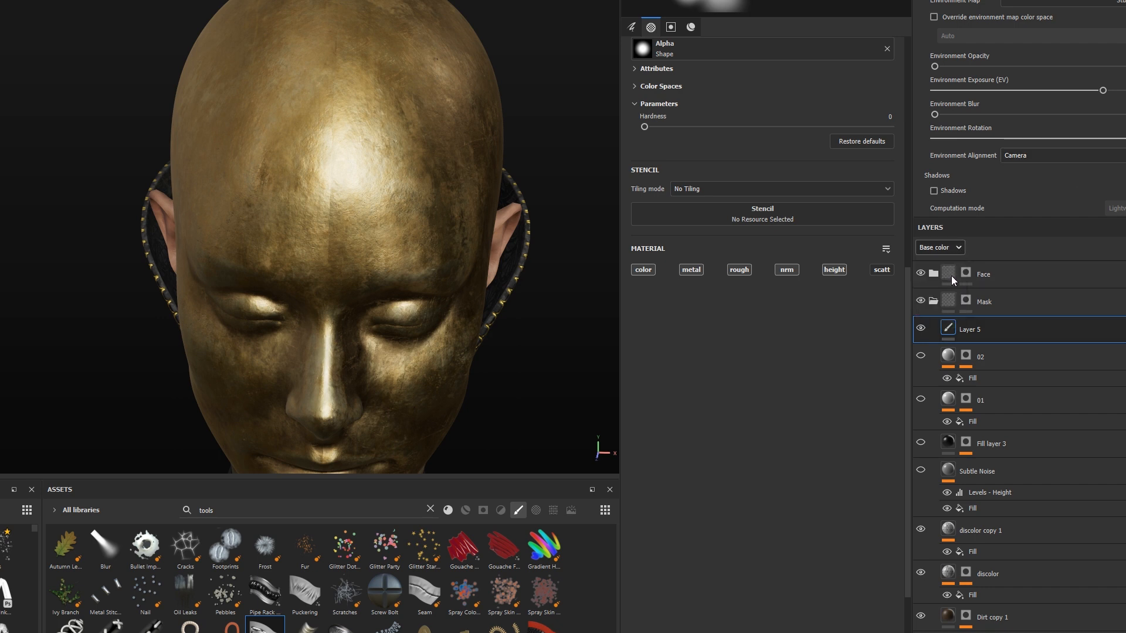
click(940, 247)
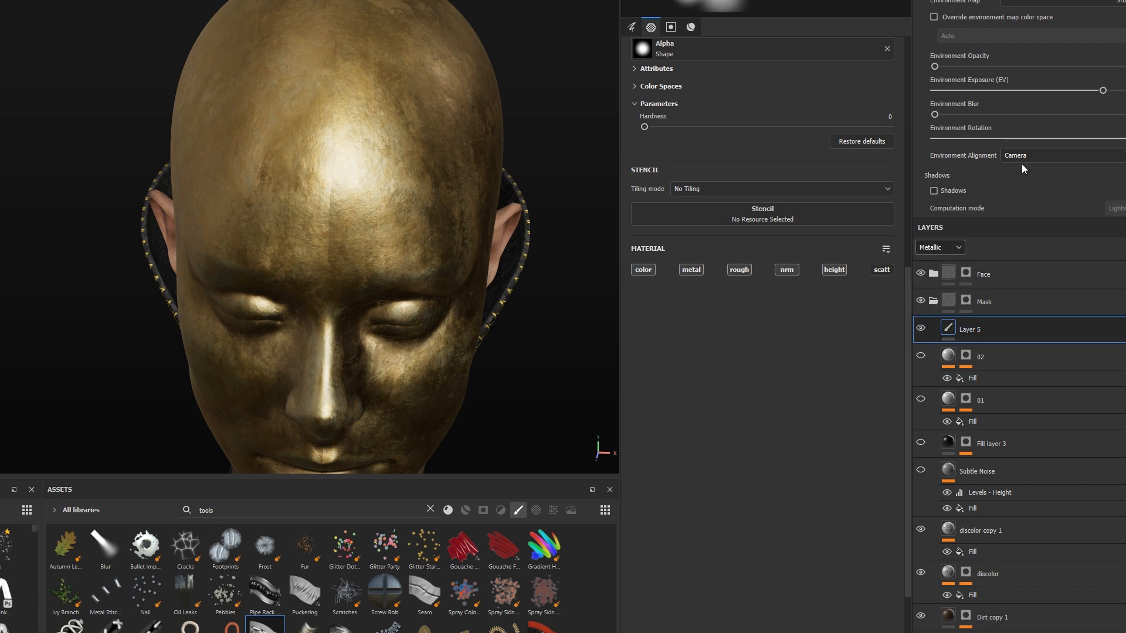
click(939, 247)
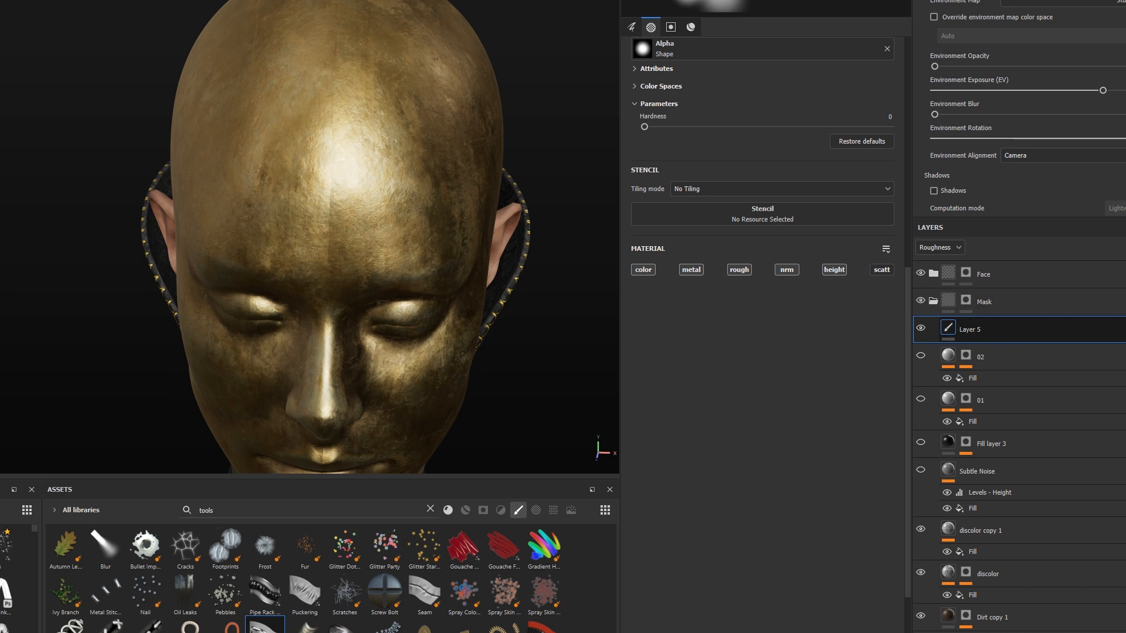
click(939, 247)
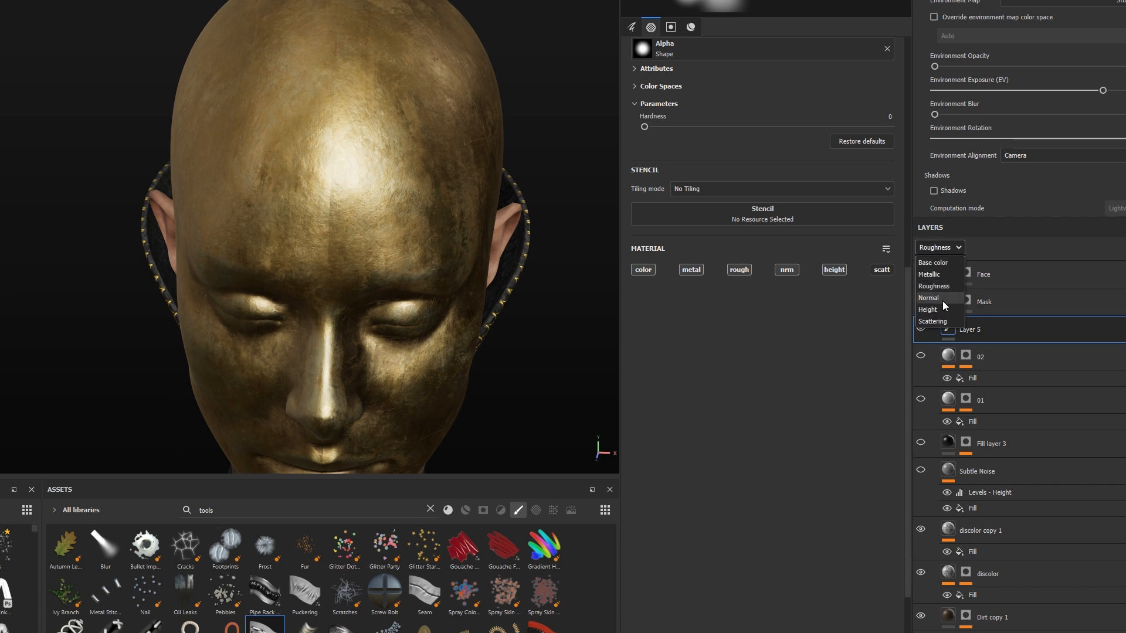
click(928, 297)
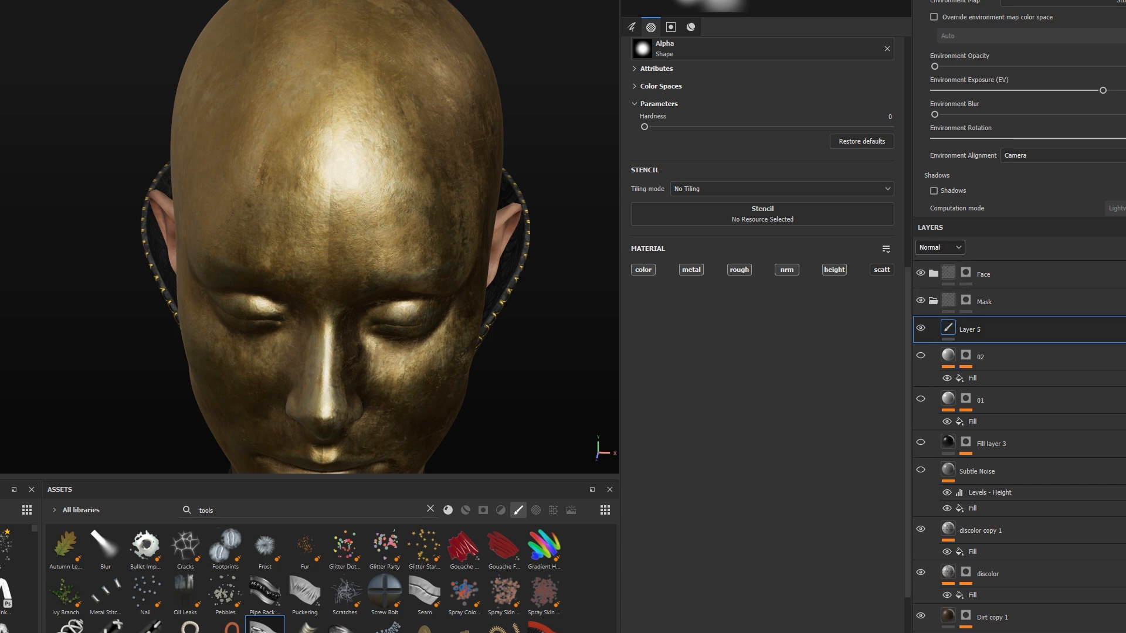
click(939, 247)
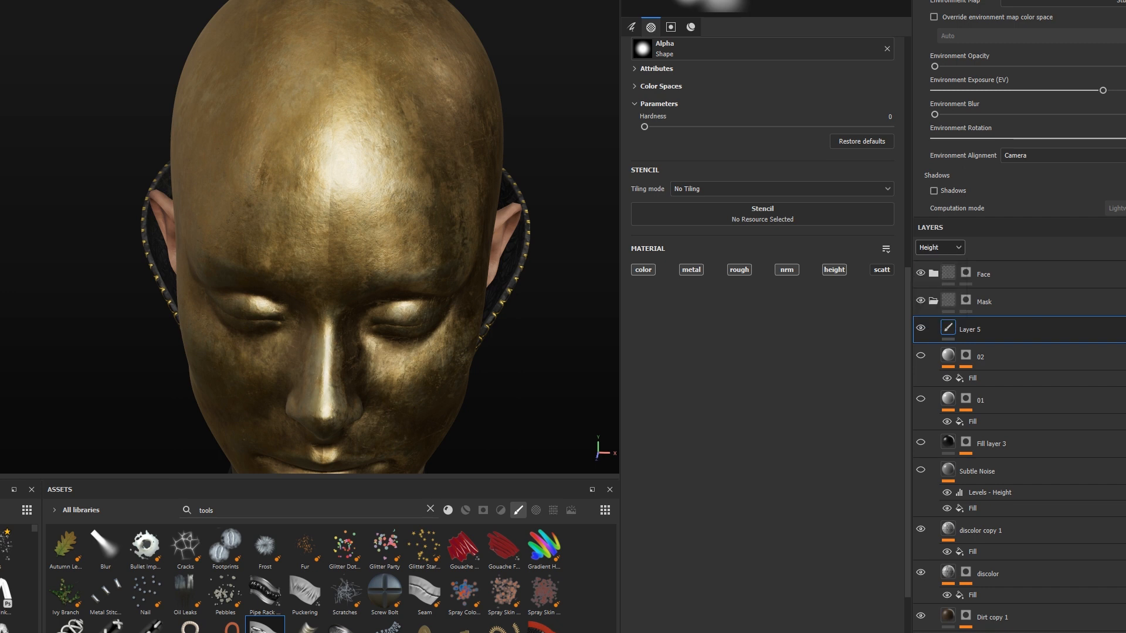
mouse_move(1116, 203)
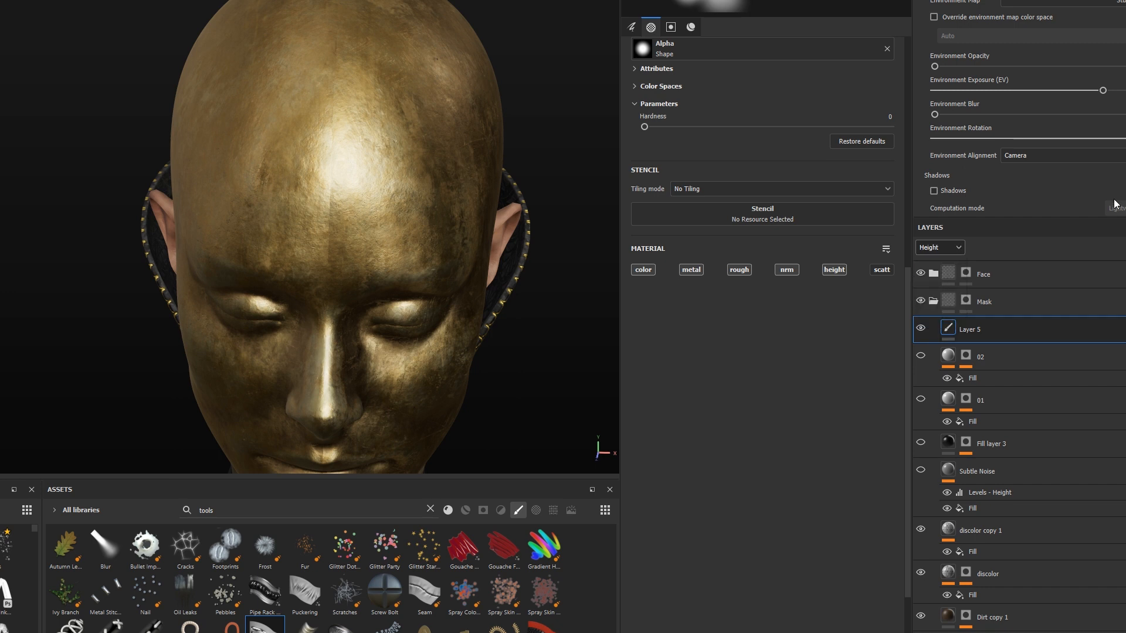
mouse_move(945, 248)
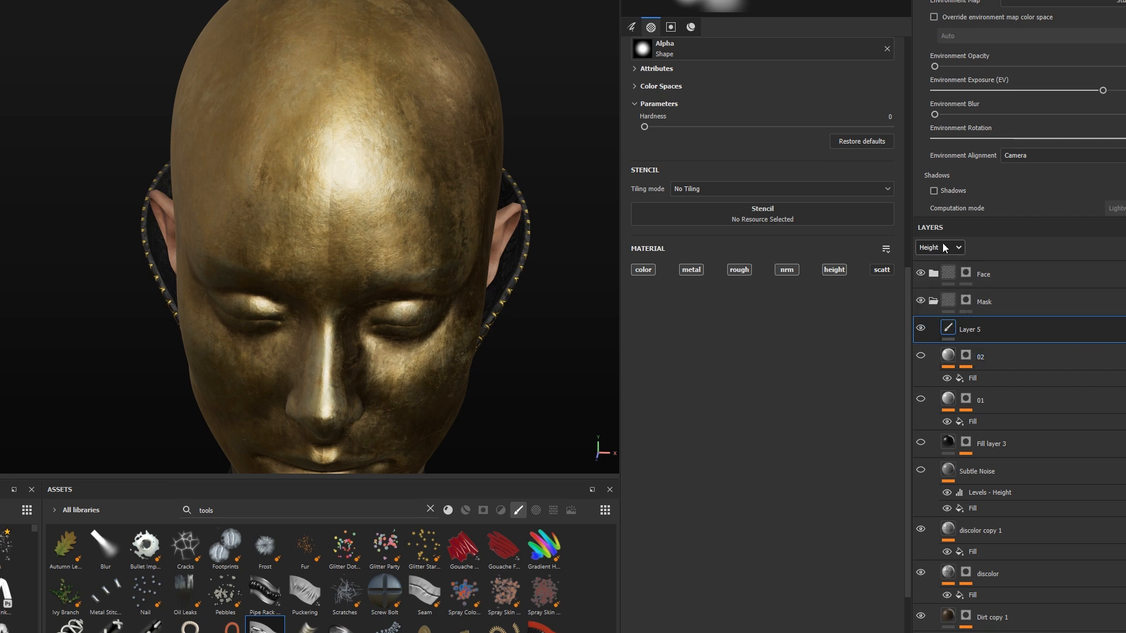
click(939, 247)
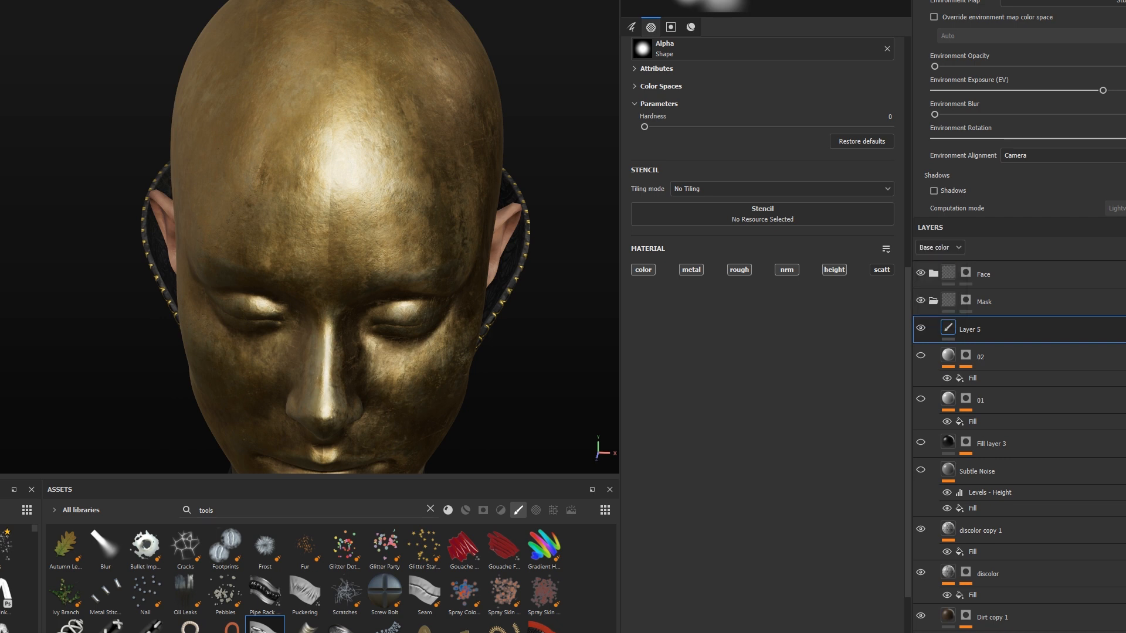
mouse_move(876, 295)
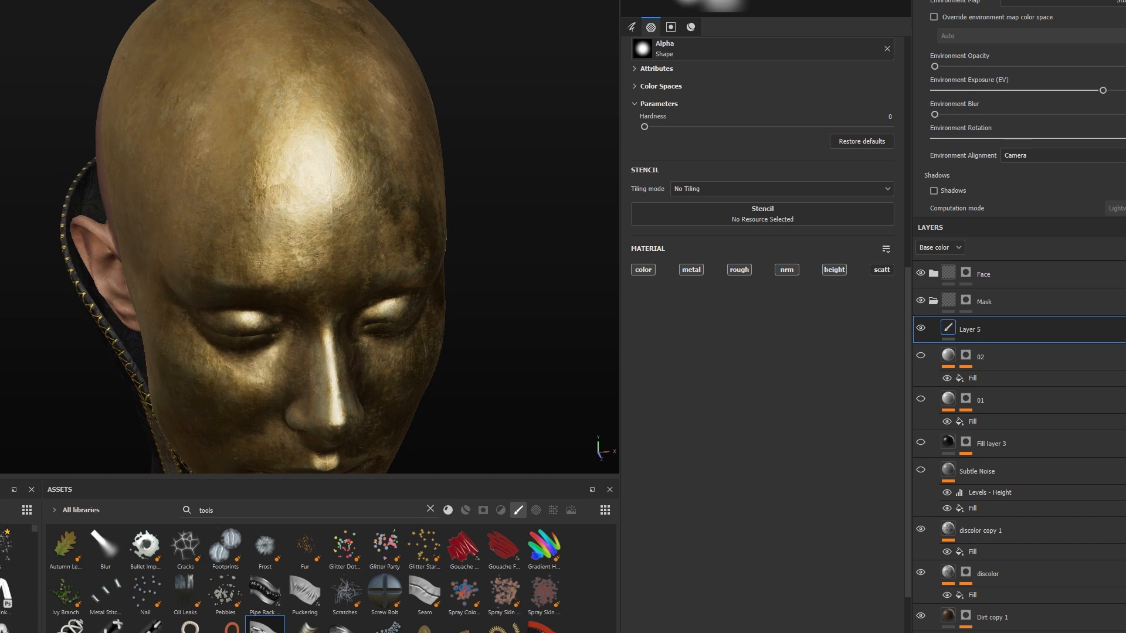
Step: Scroll up in the Layers panel
scroll(up, 3)
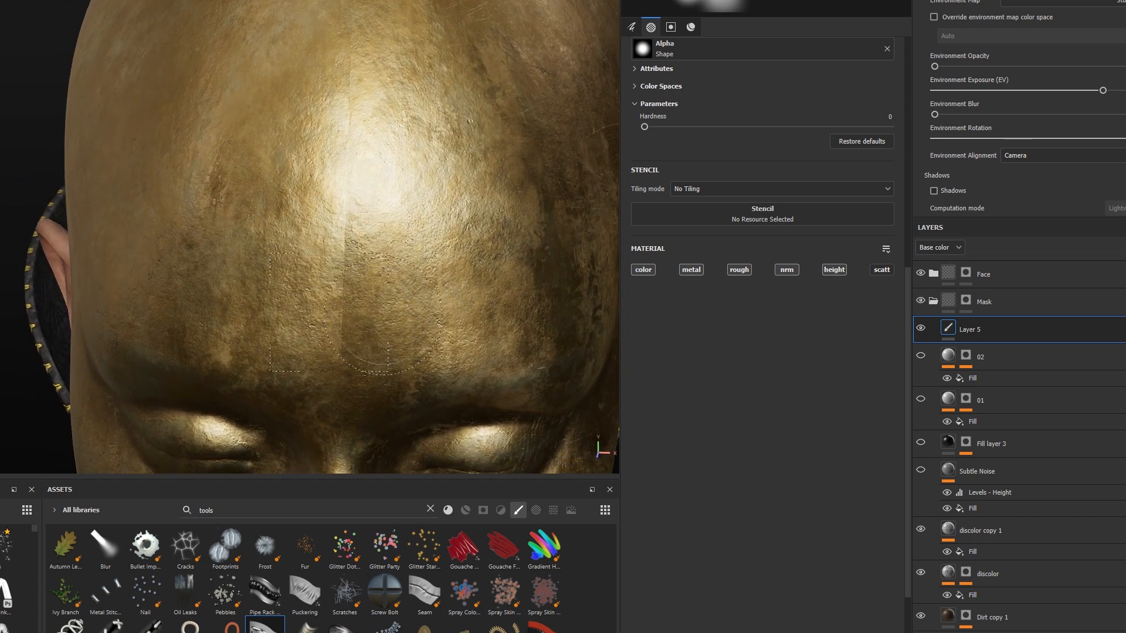
mouse_move(451, 431)
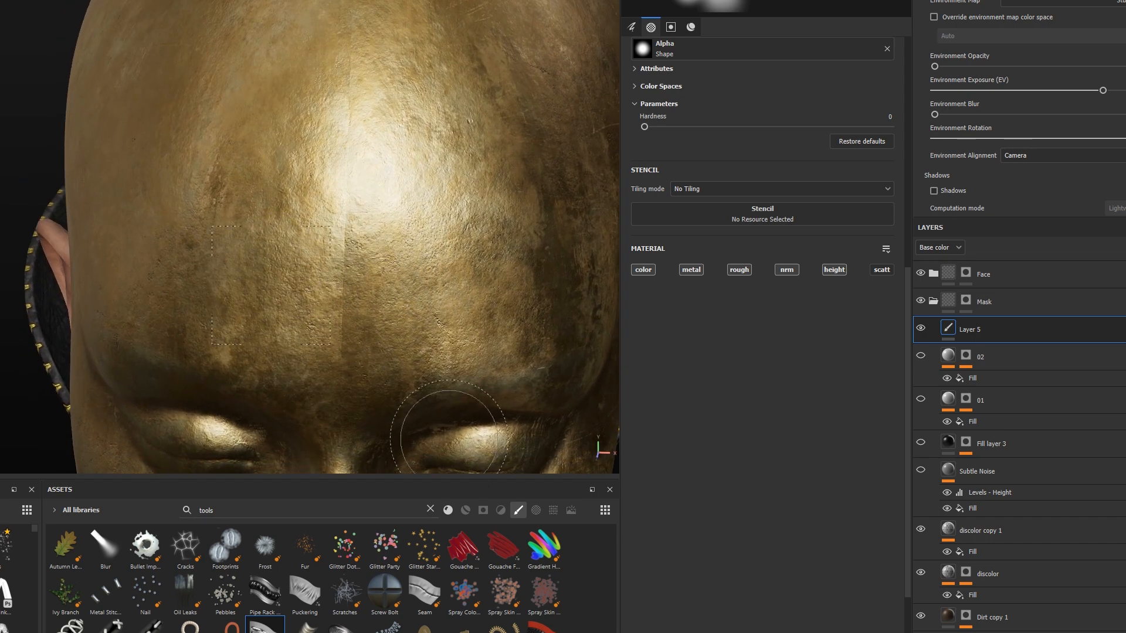
mouse_move(309, 363)
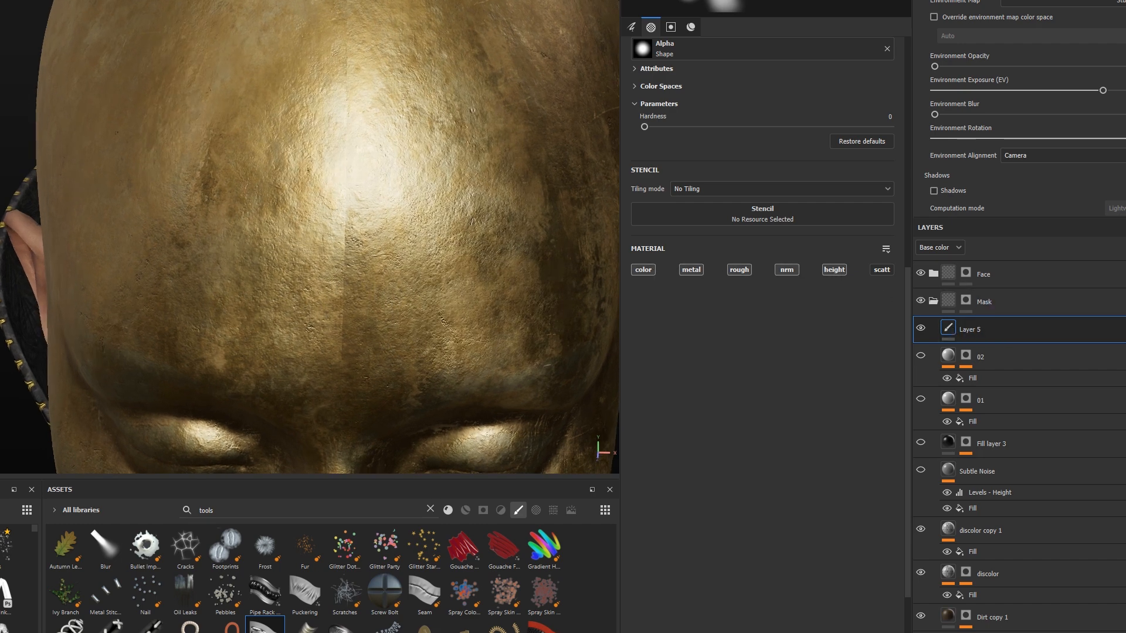
mouse_move(352, 259)
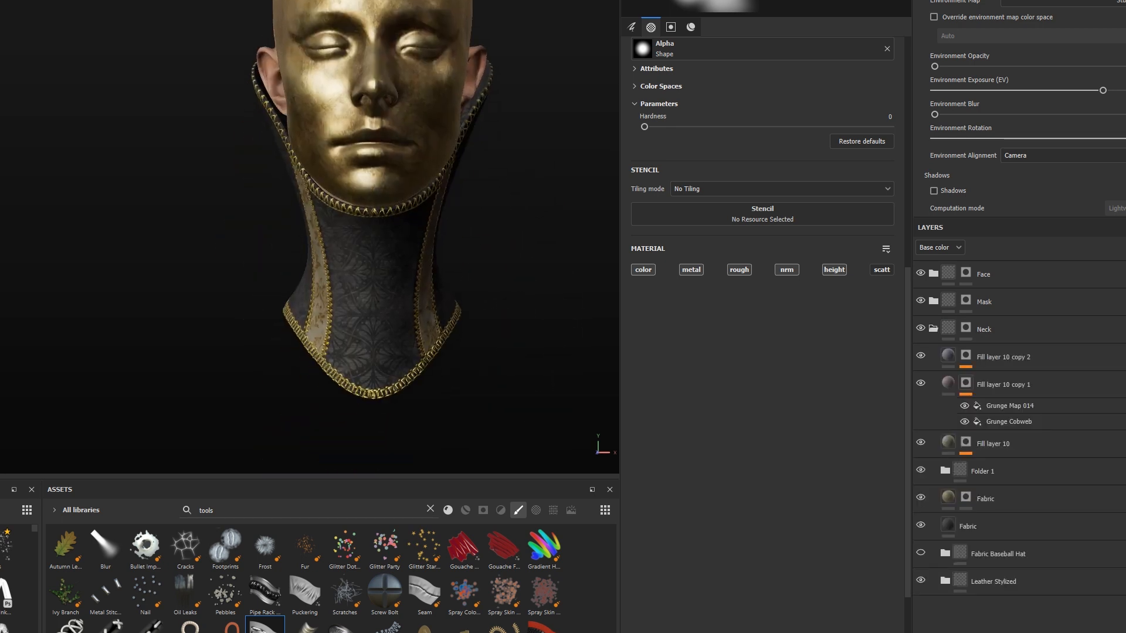
Step: Switch to painting on the neck and add paint Layer 6 inside the Neck folder
click(642, 287)
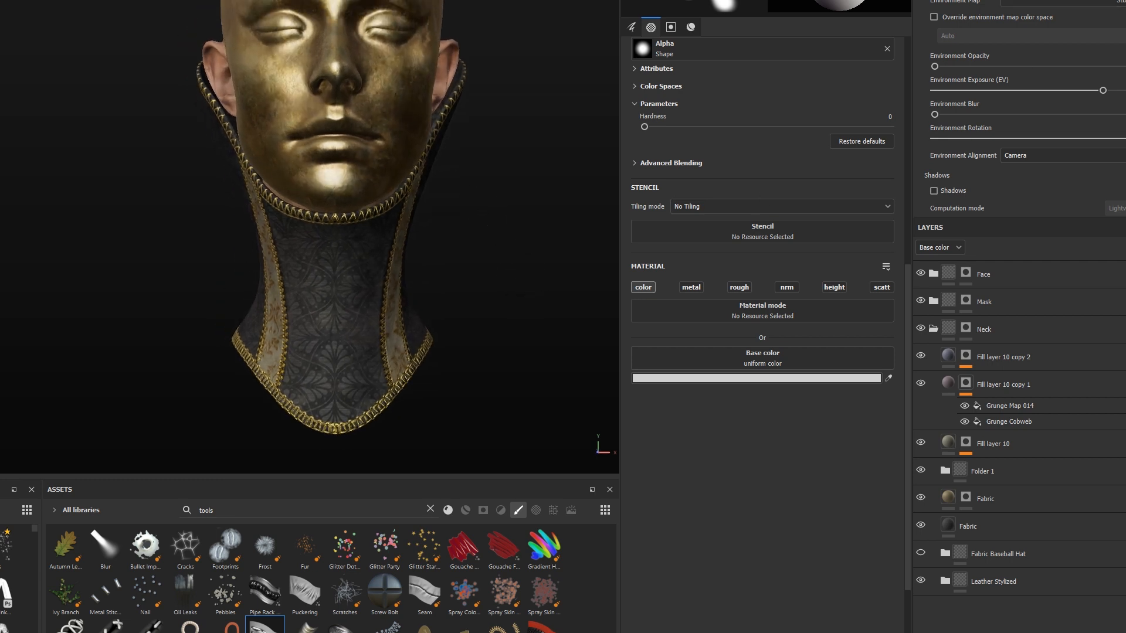
click(1003, 357)
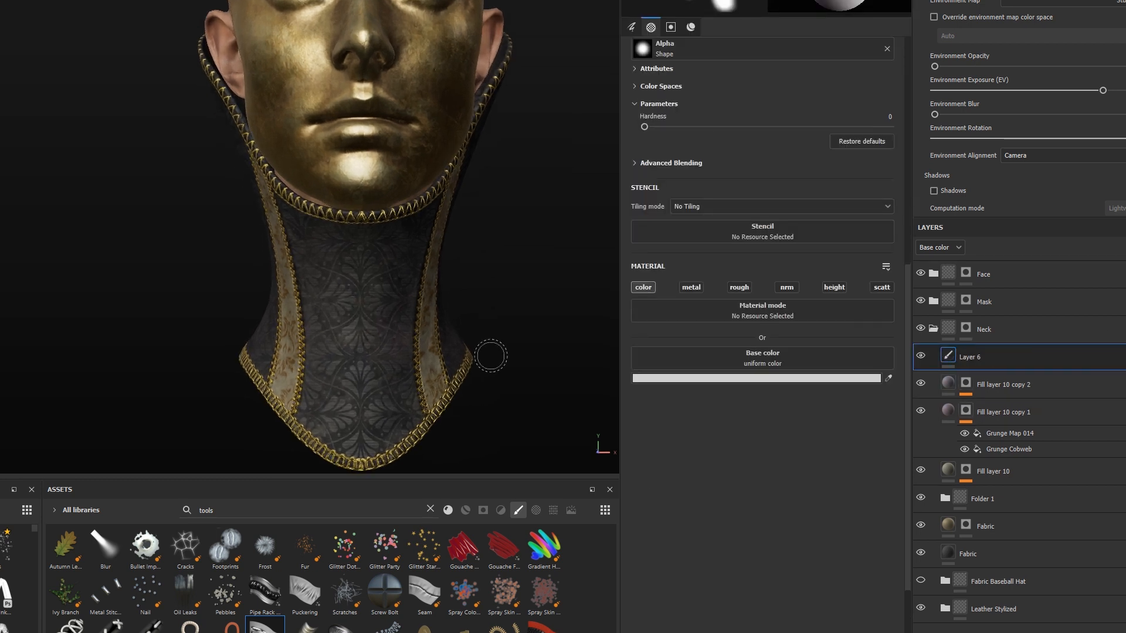
mouse_move(1062, 179)
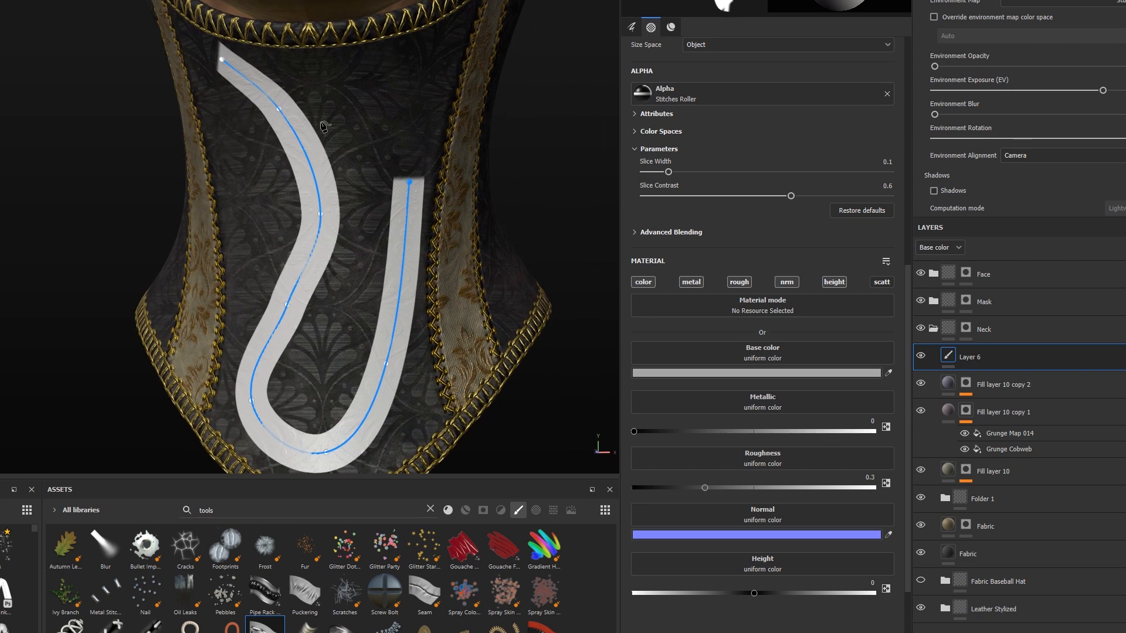
mouse_move(334, 278)
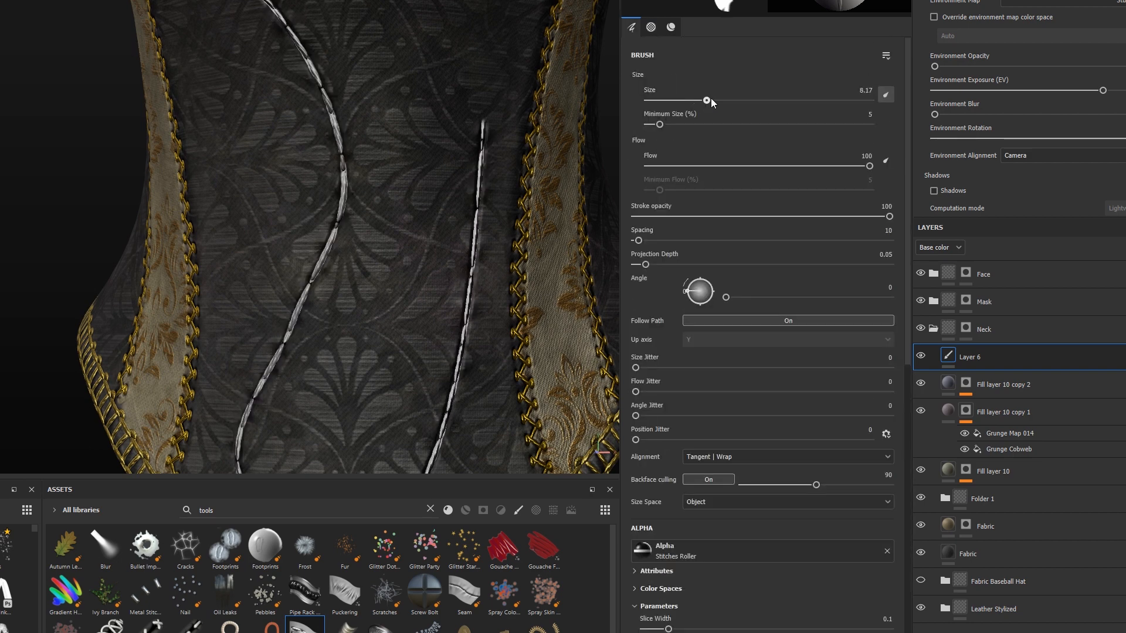
Step: Set the neck stitch color to golden orange ECA300 in the color picker
scroll(down, 3)
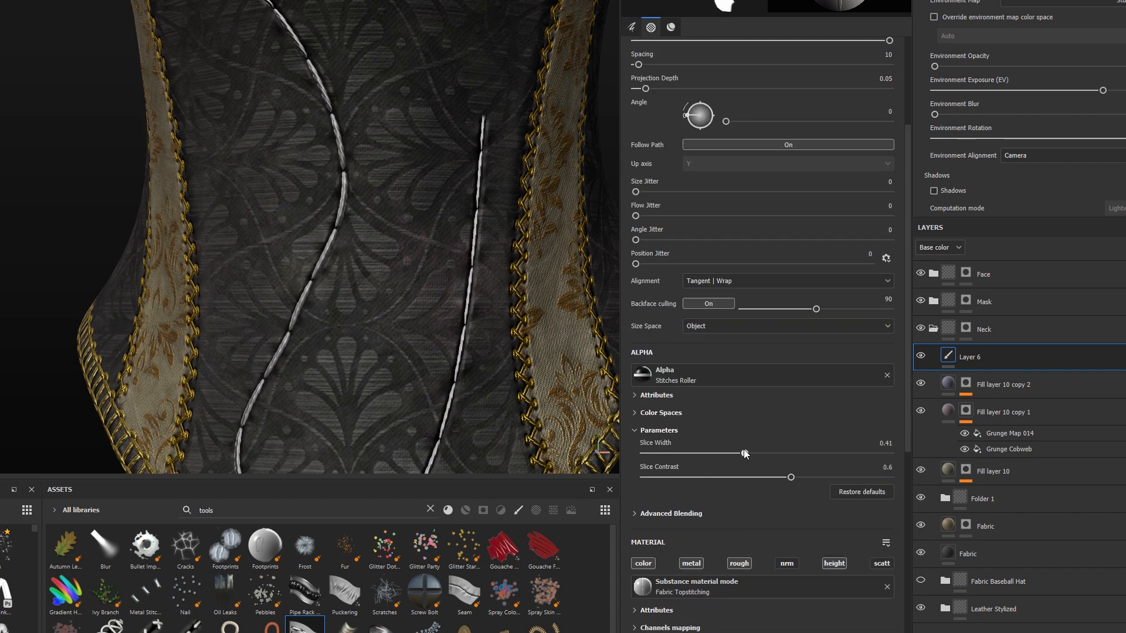
scroll(down, 3)
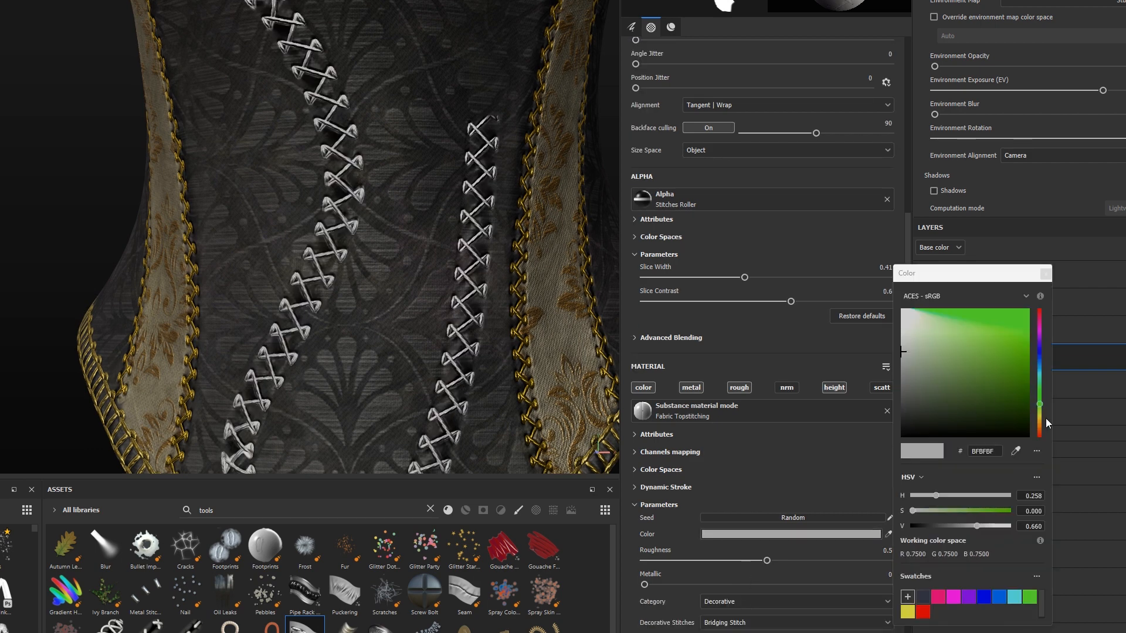
click(1027, 335)
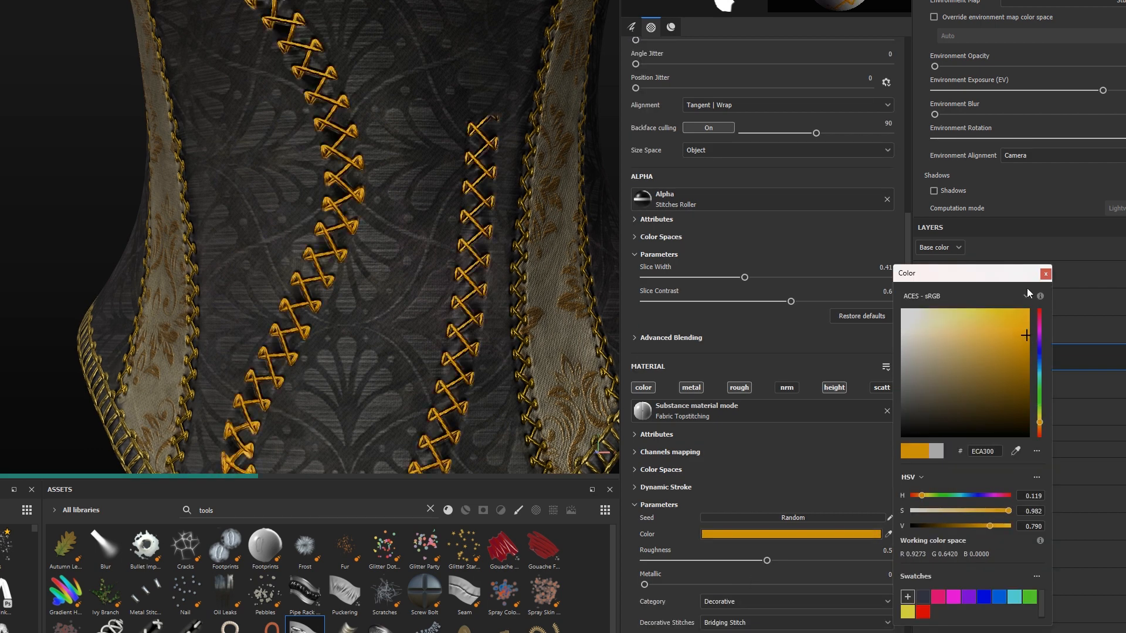
click(1046, 274)
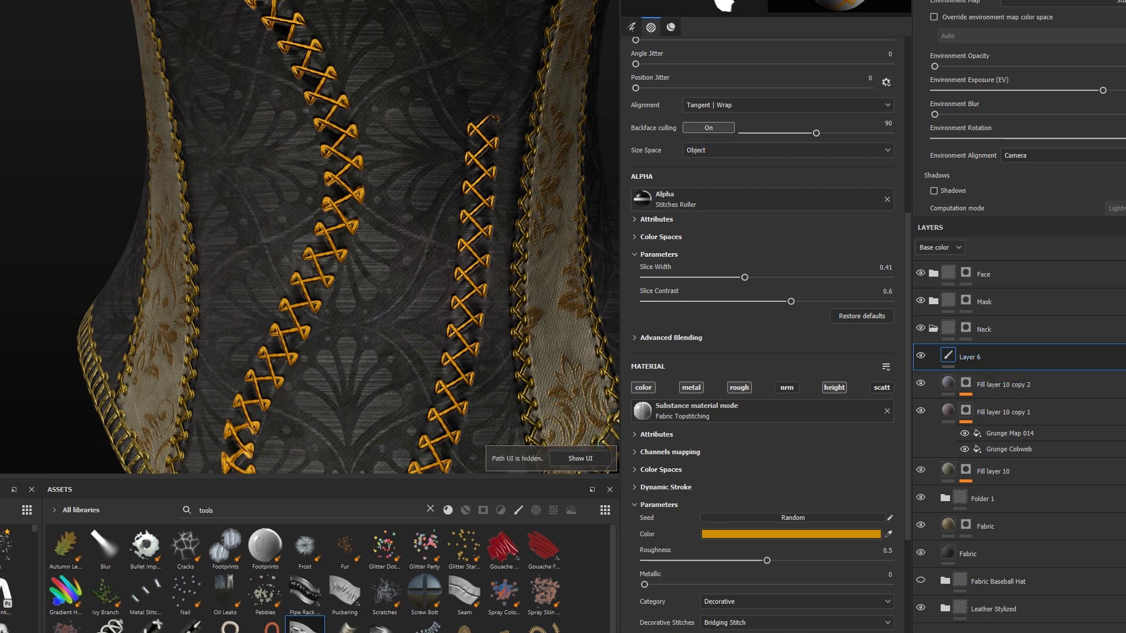
mouse_move(713, 185)
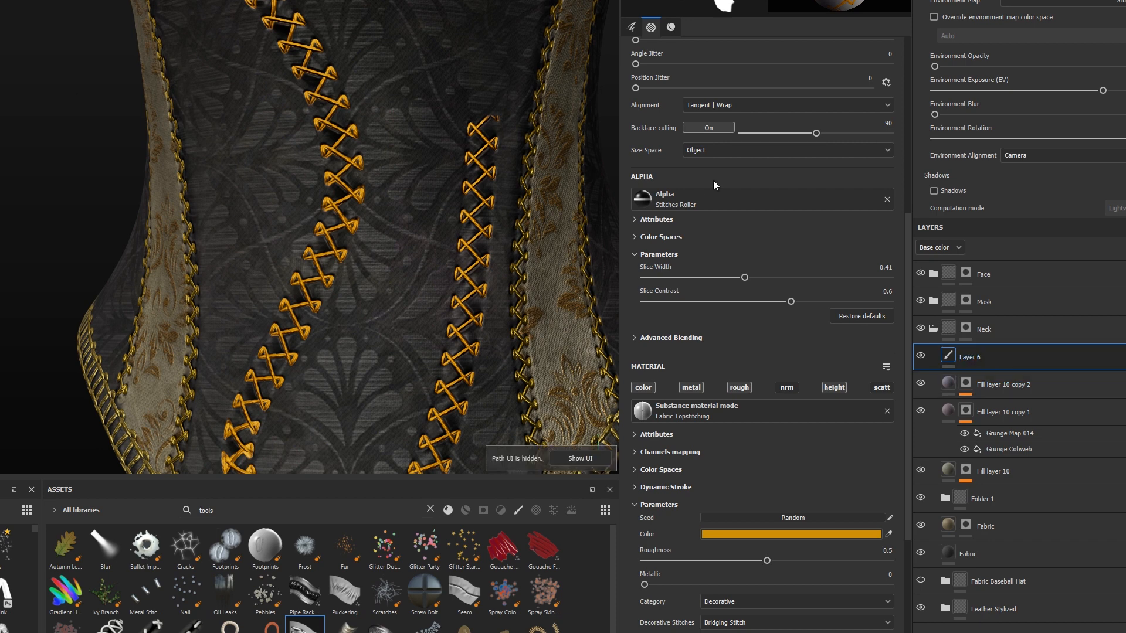